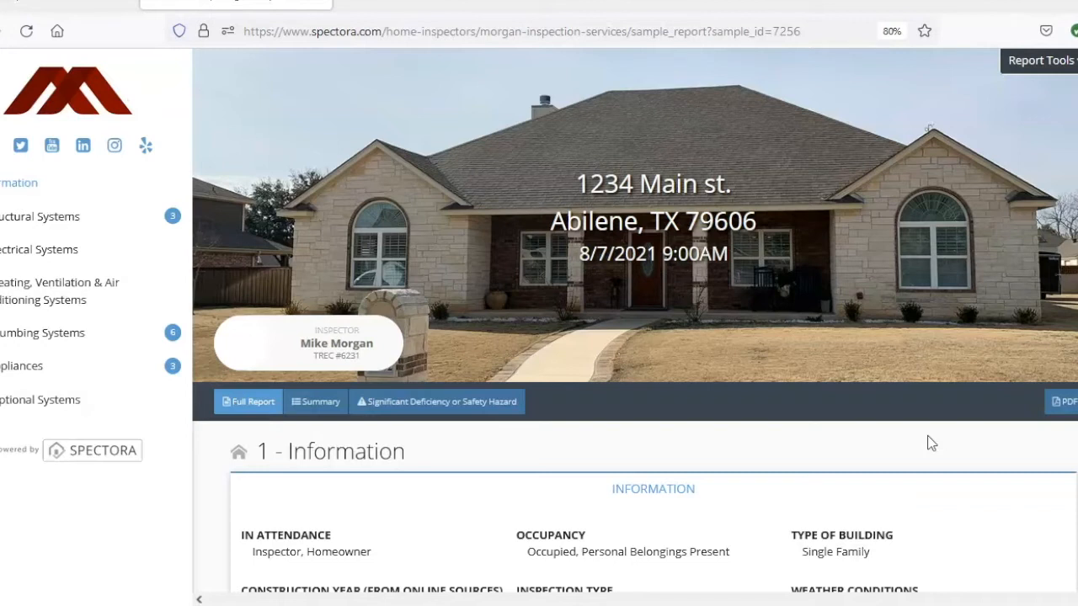
{"action": "mouse_move", "coordinate": [857, 210]}
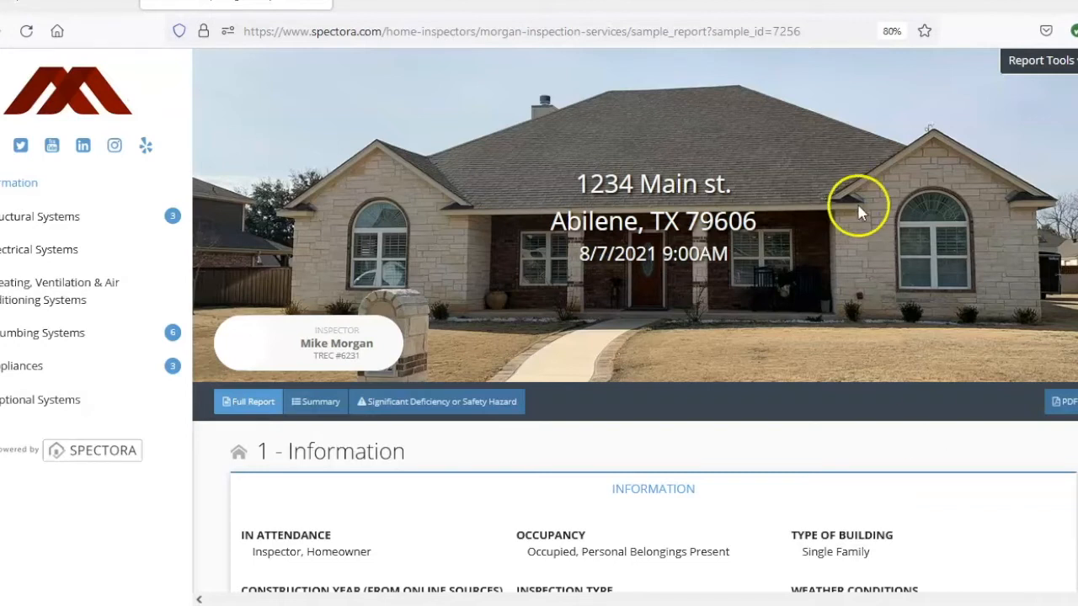
{"action": "mouse_move", "coordinate": [1064, 67]}
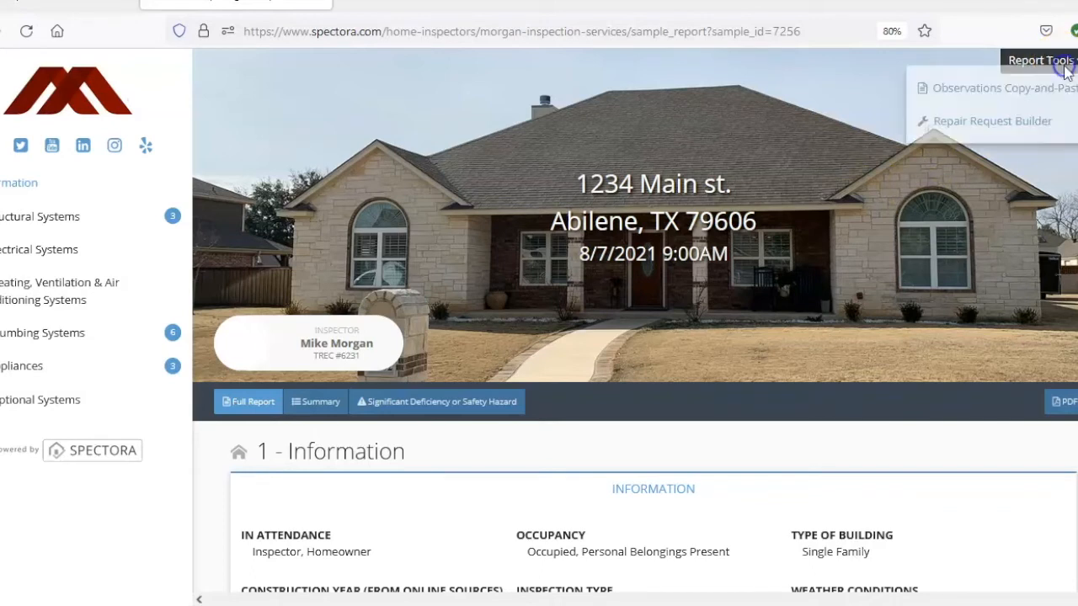
{"action": "mouse_move", "coordinate": [1013, 127]}
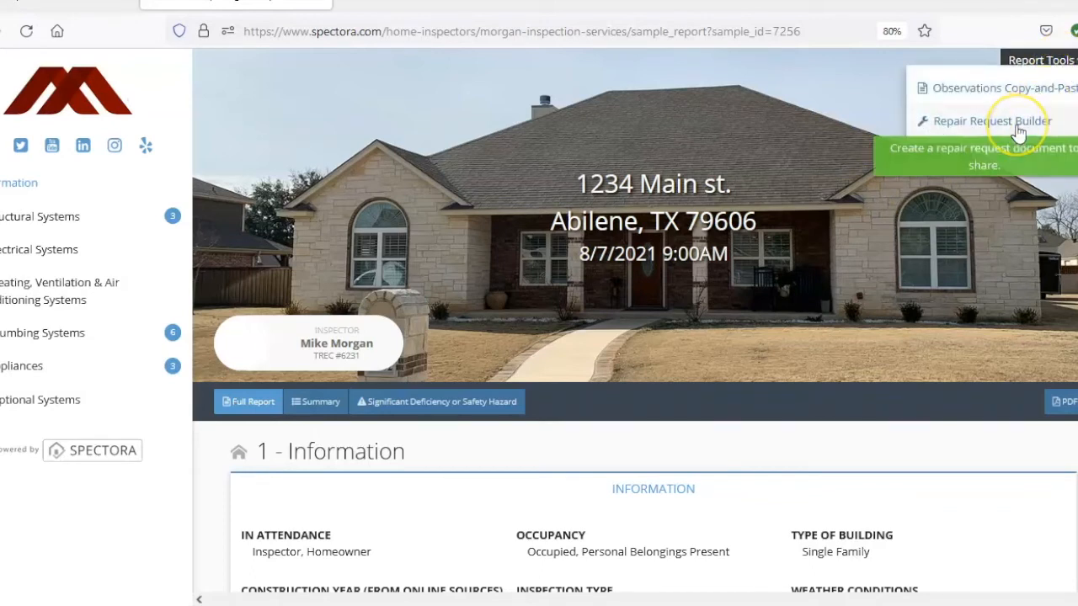
Launch the Repair Request Builder and browse the defect cards down to plumbing and appliances, then back to structural systems
{"action": "left_click", "coordinate": [991, 121]}
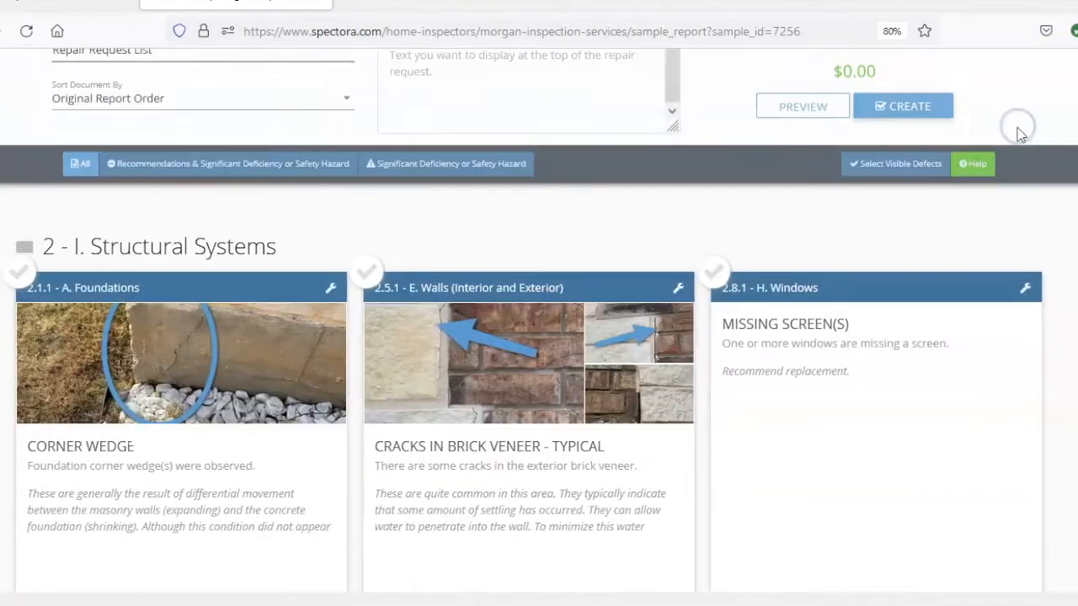
{"action": "scroll", "scroll_direction": "up", "scroll_amount": 3}
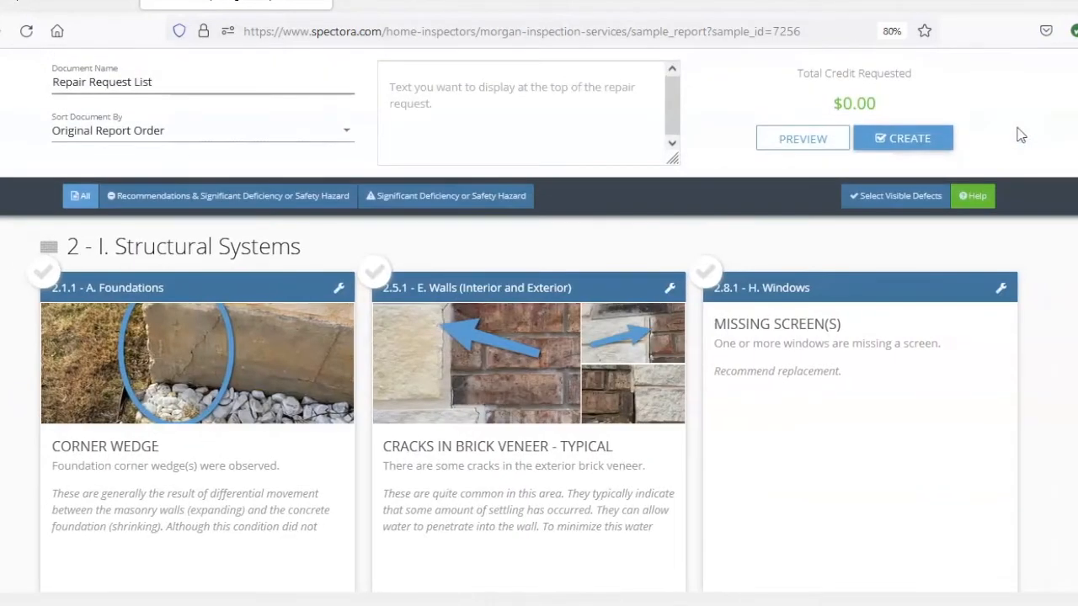
{"action": "scroll", "scroll_direction": "down", "scroll_amount": 3}
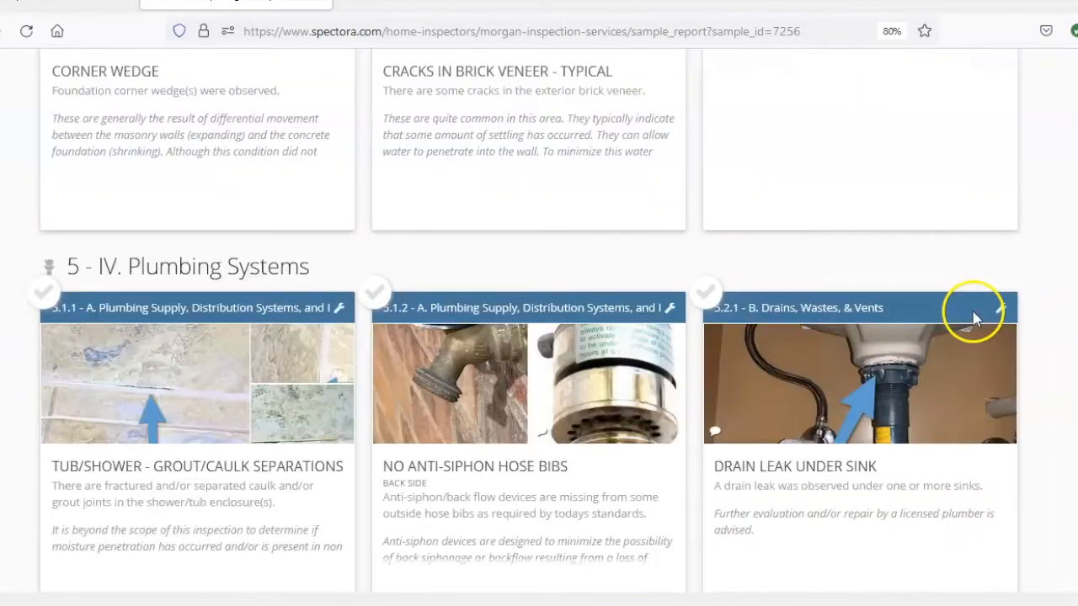
{"action": "scroll", "scroll_direction": "down", "scroll_amount": 3}
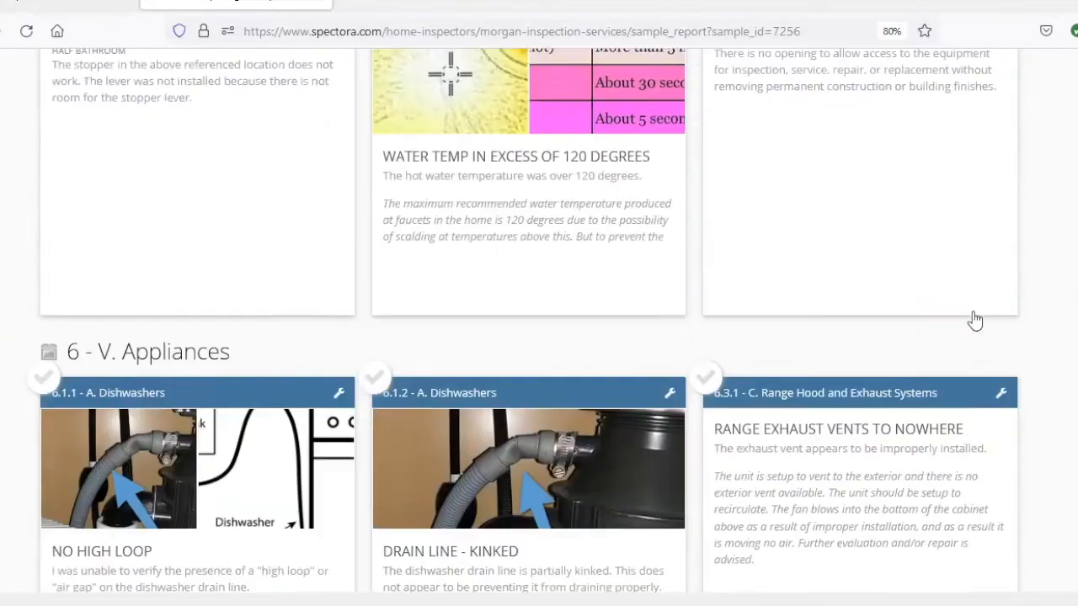
{"action": "scroll", "scroll_direction": "up", "scroll_amount": 3}
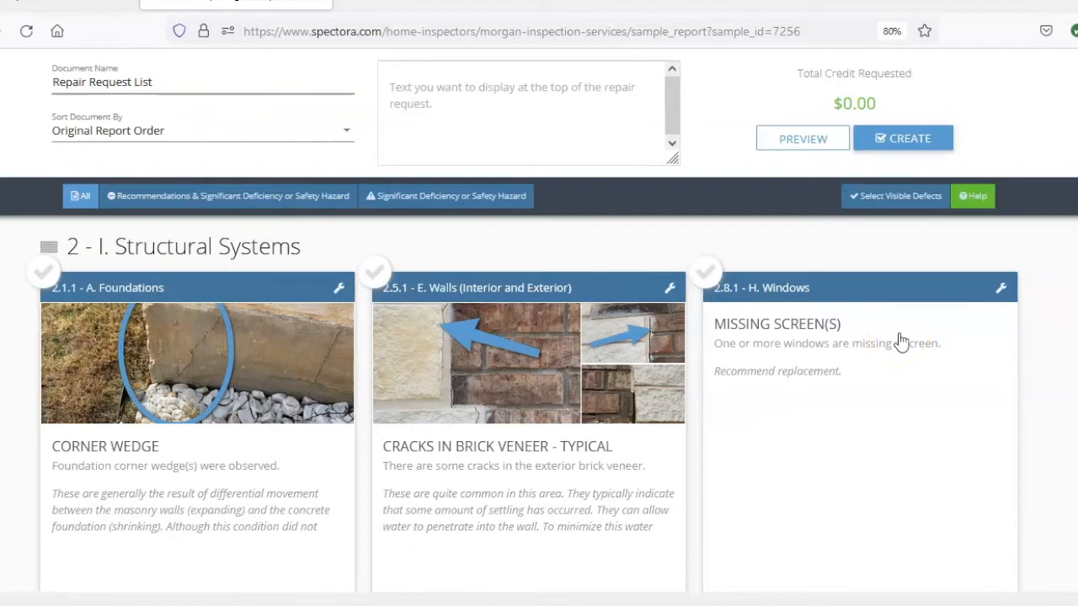
{"action": "mouse_move", "coordinate": [636, 278]}
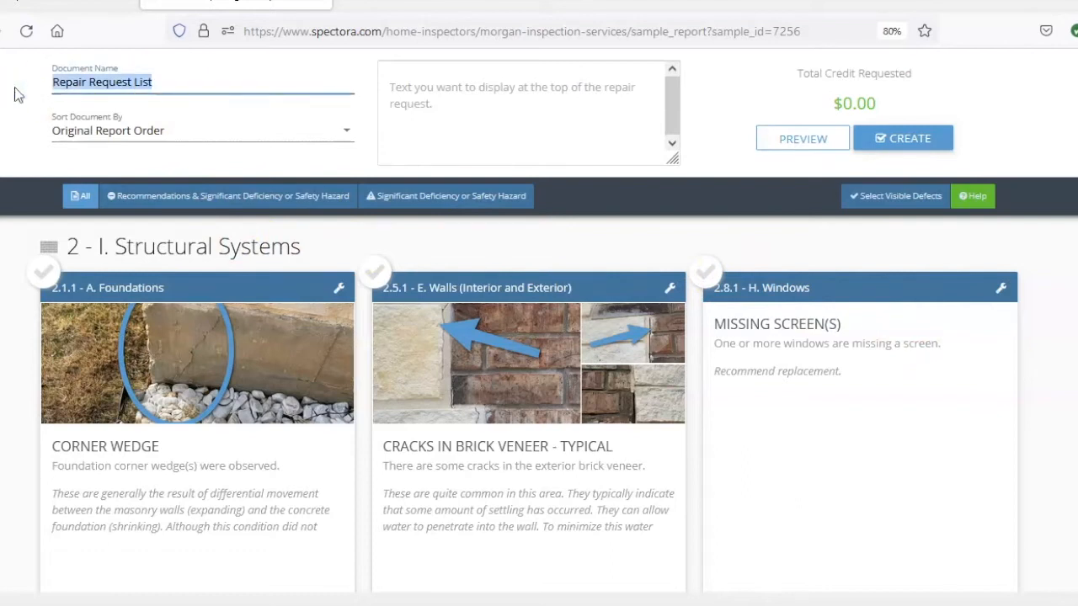
{"action": "mouse_move", "coordinate": [215, 143]}
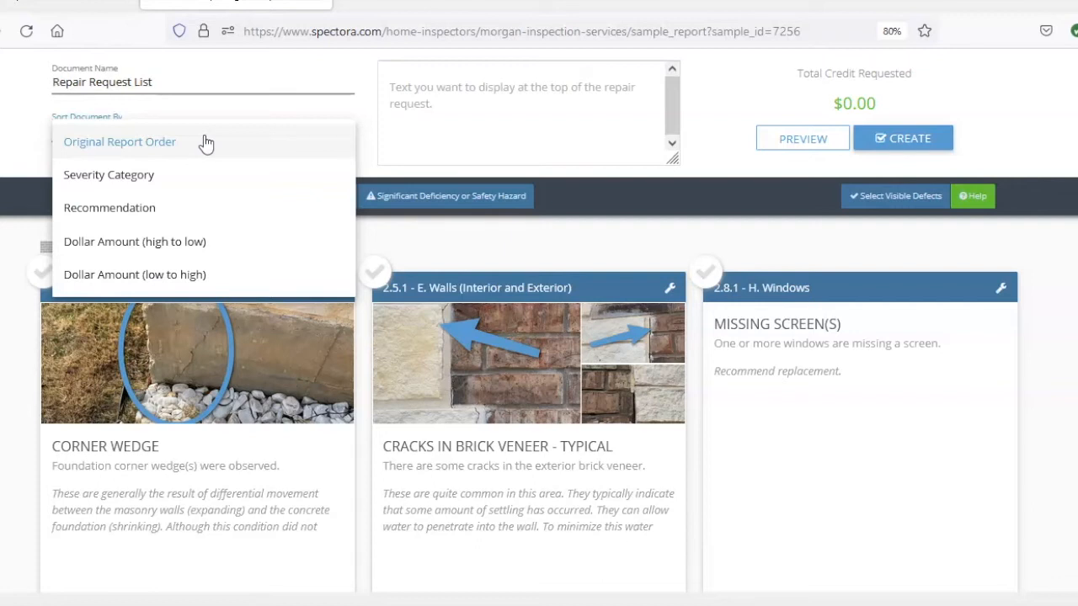
{"action": "left_click", "coordinate": [120, 141]}
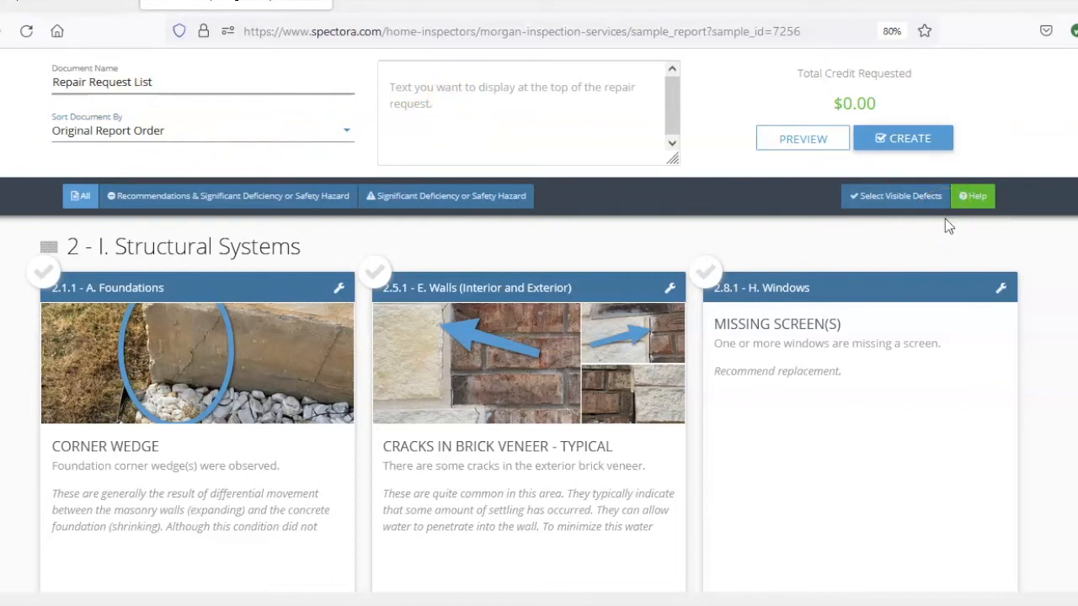
{"action": "left_click", "coordinate": [529, 95]}
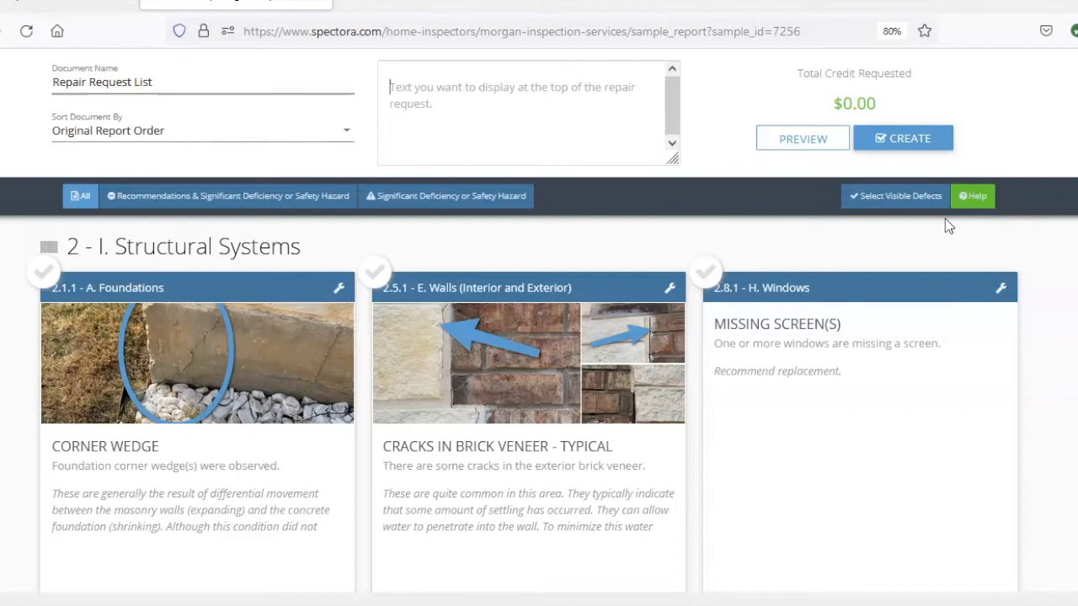
Enter the intro message "Please make the following repairs." at the top of the request
{"action": "type", "text": "Please"}
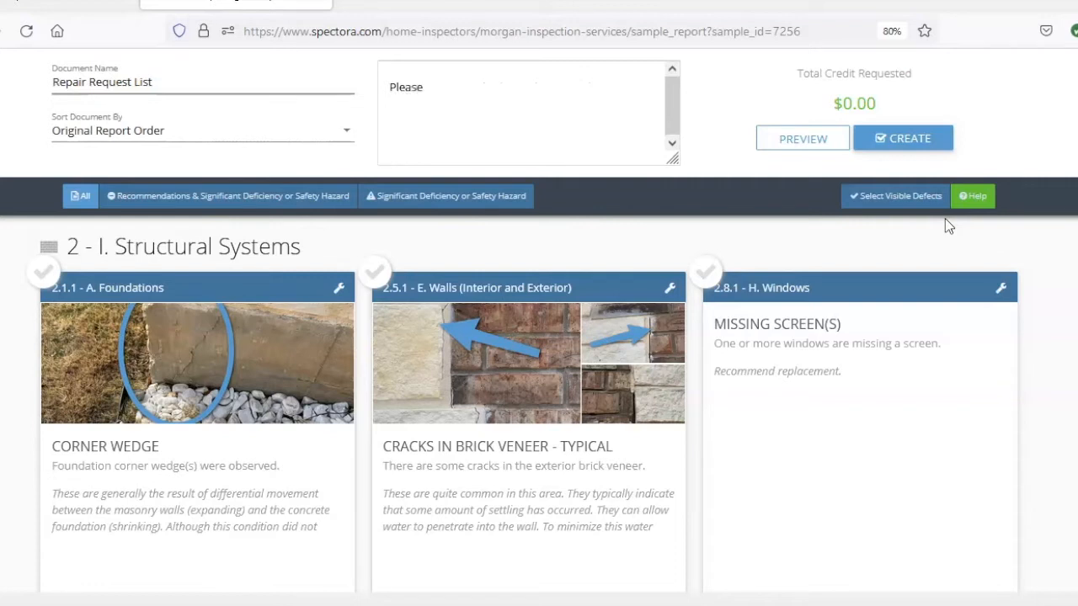
{"action": "type", "text": "make the following rep"}
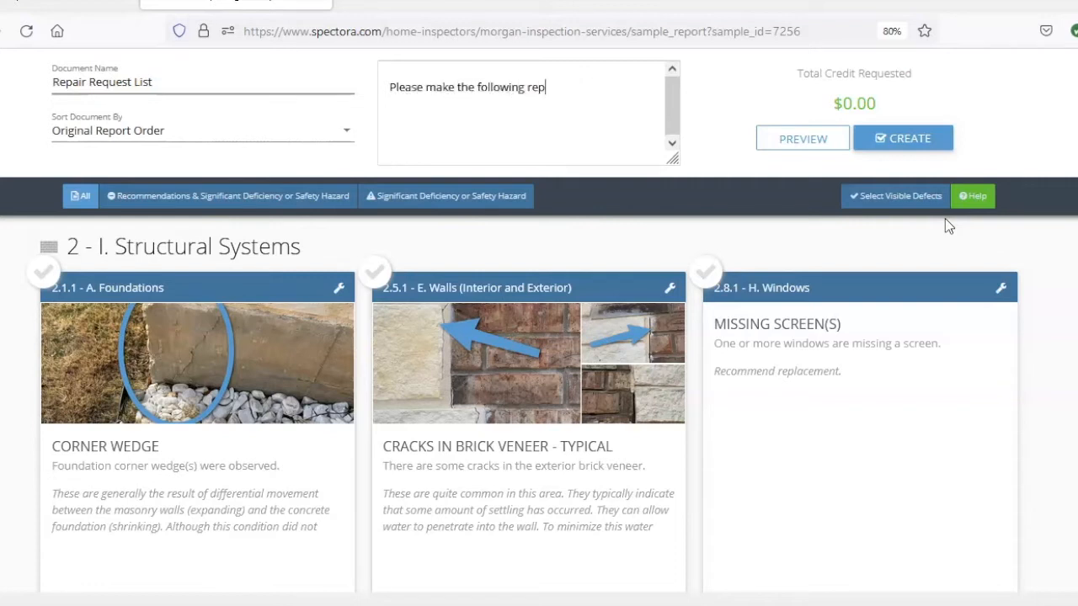
{"action": "type", "text": "airs."}
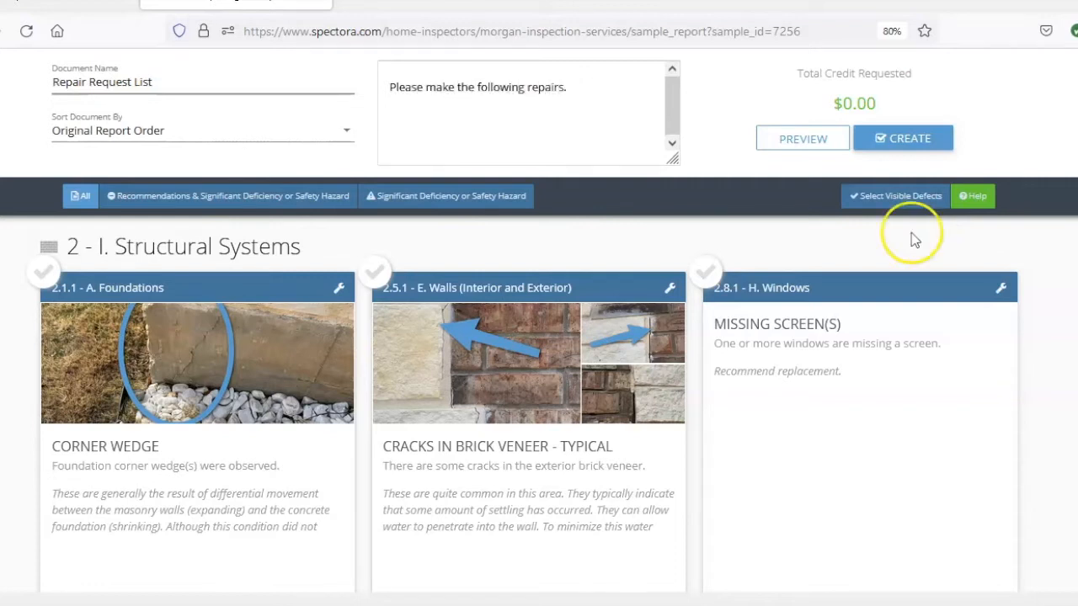
{"action": "mouse_move", "coordinate": [879, 261]}
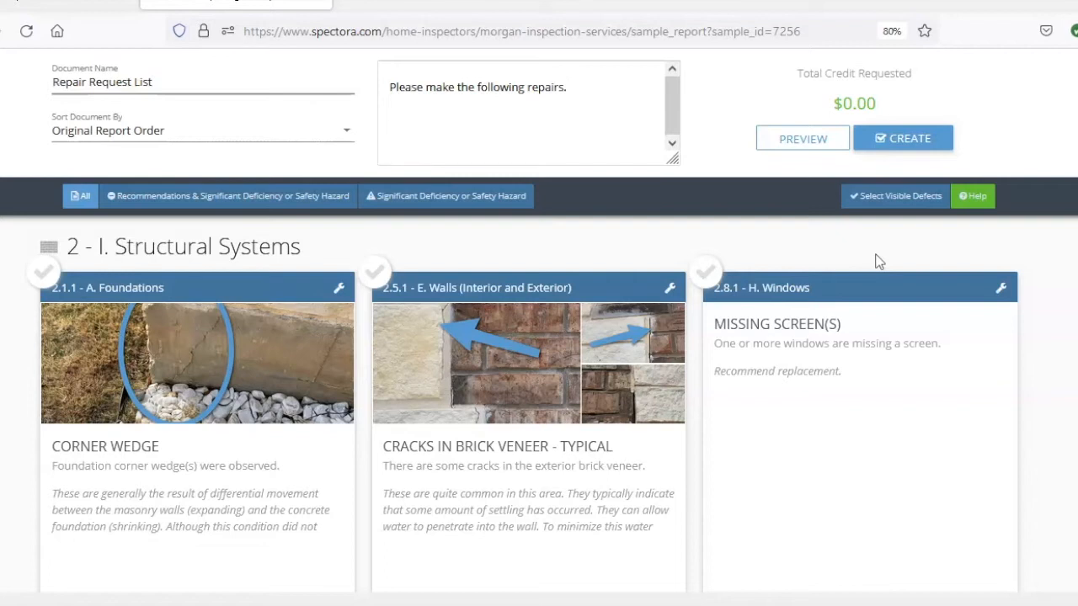
{"action": "mouse_move", "coordinate": [816, 395]}
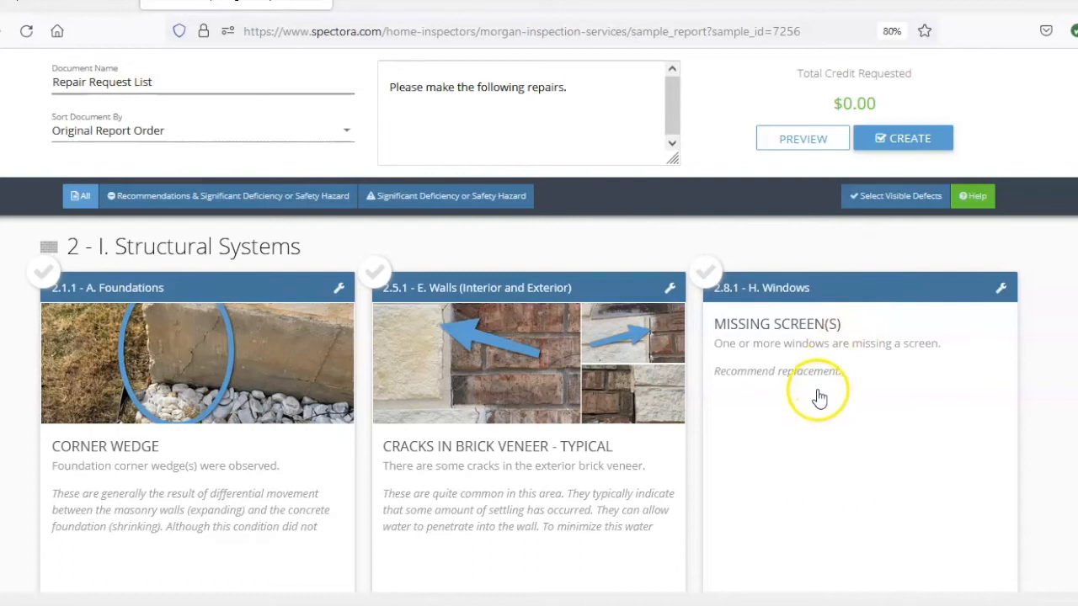
{"action": "mouse_move", "coordinate": [716, 306]}
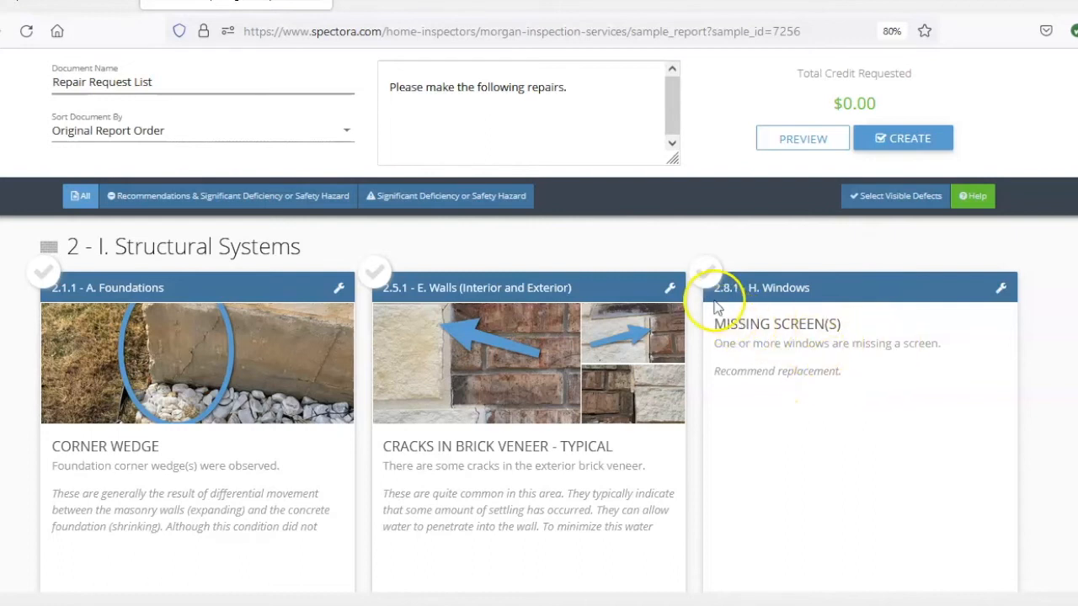
Select the Missing Screen(s) defect and begin its comment "Install screens on all windows."
{"action": "left_click", "coordinate": [706, 273]}
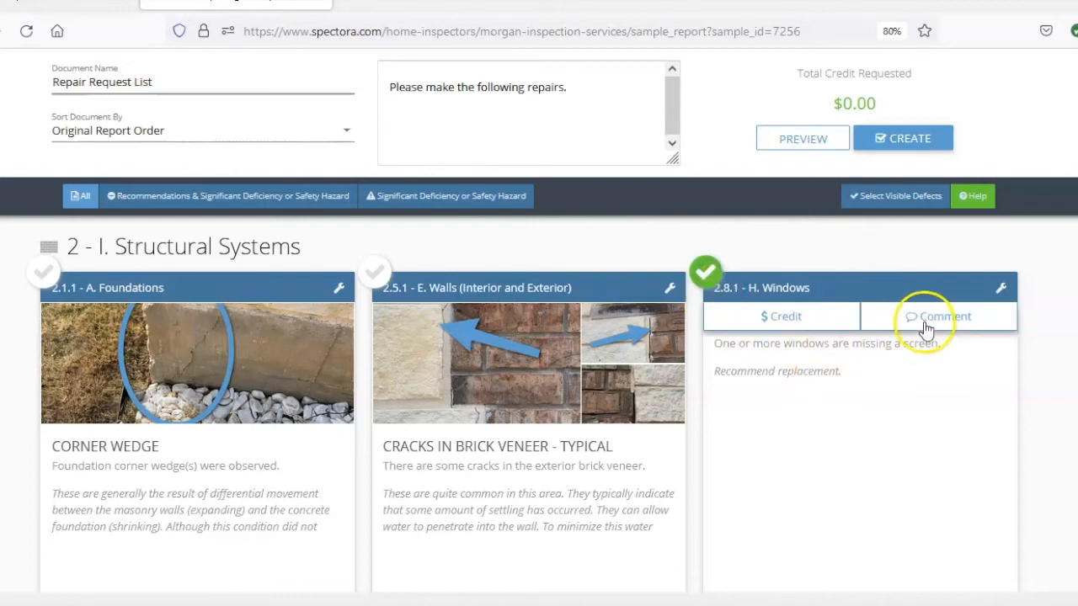
{"action": "left_click", "coordinate": [936, 317]}
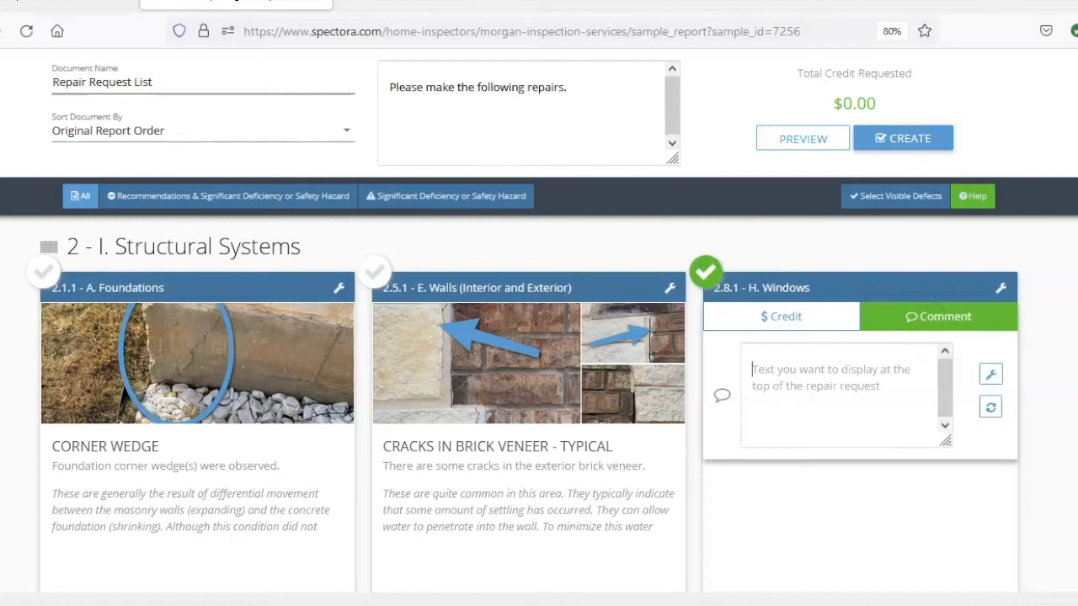
{"action": "type", "text": "Install screens on all windows."}
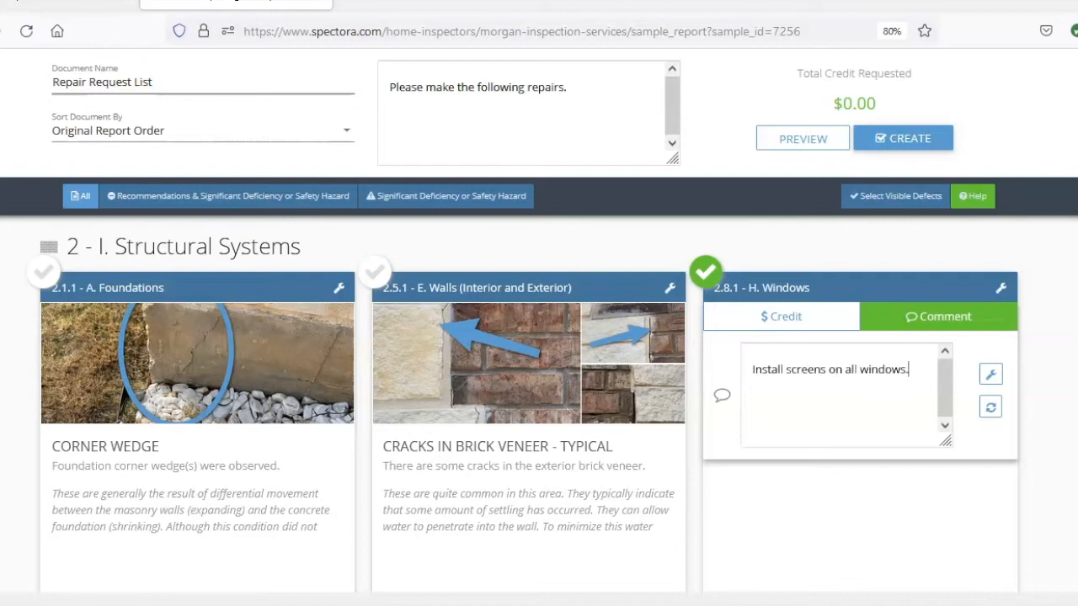
Select the Tub/Shower Grout/Caulk Separations defect under Plumbing Systems and request a credit of 100
{"action": "scroll", "scroll_direction": "down", "scroll_amount": 3}
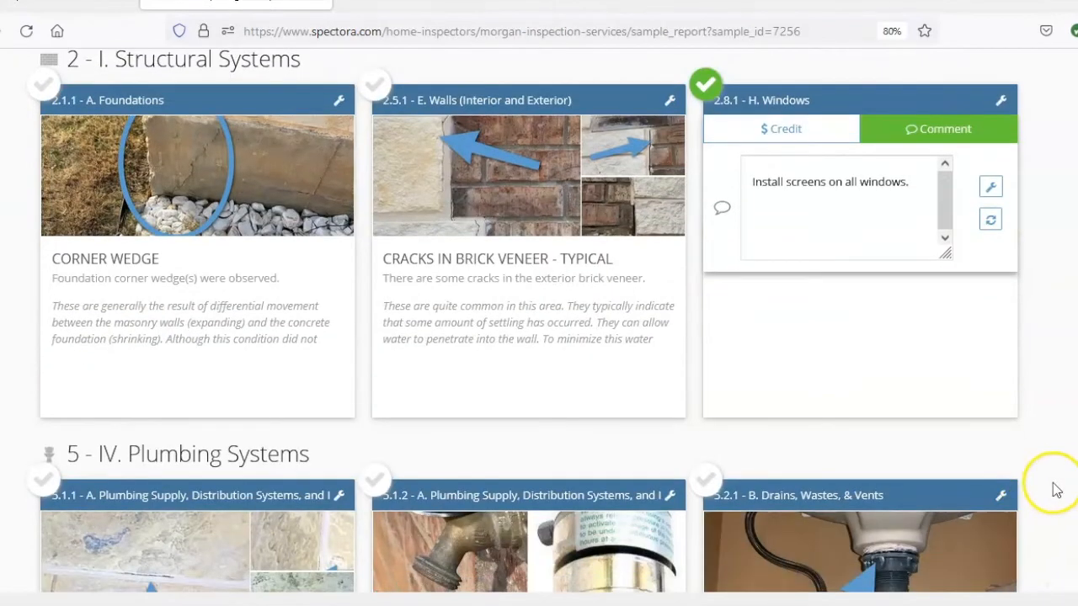
{"action": "scroll", "scroll_direction": "down", "scroll_amount": 3}
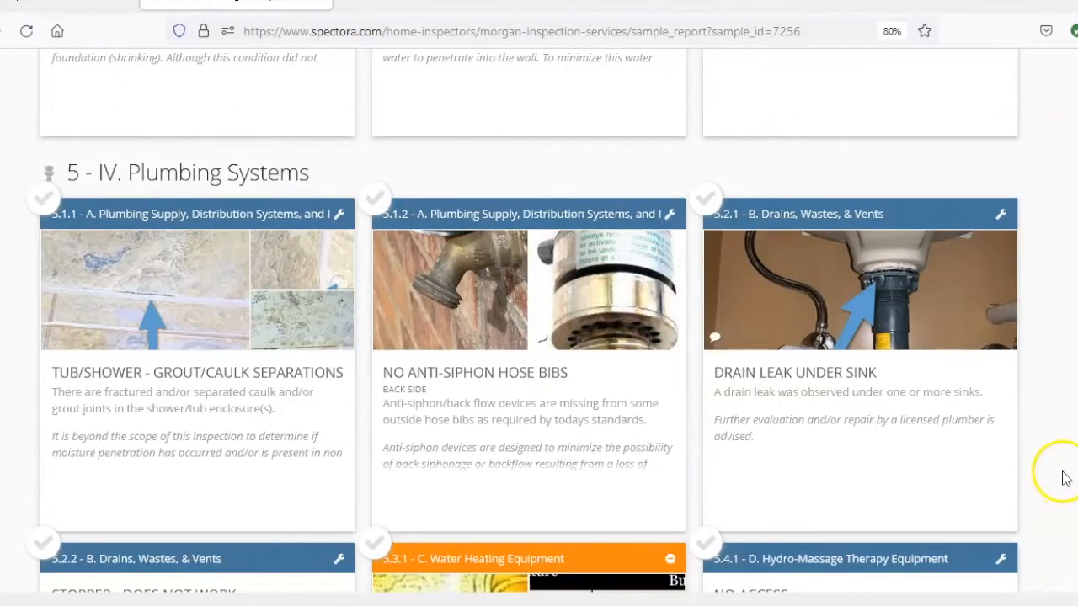
{"action": "mouse_move", "coordinate": [181, 411]}
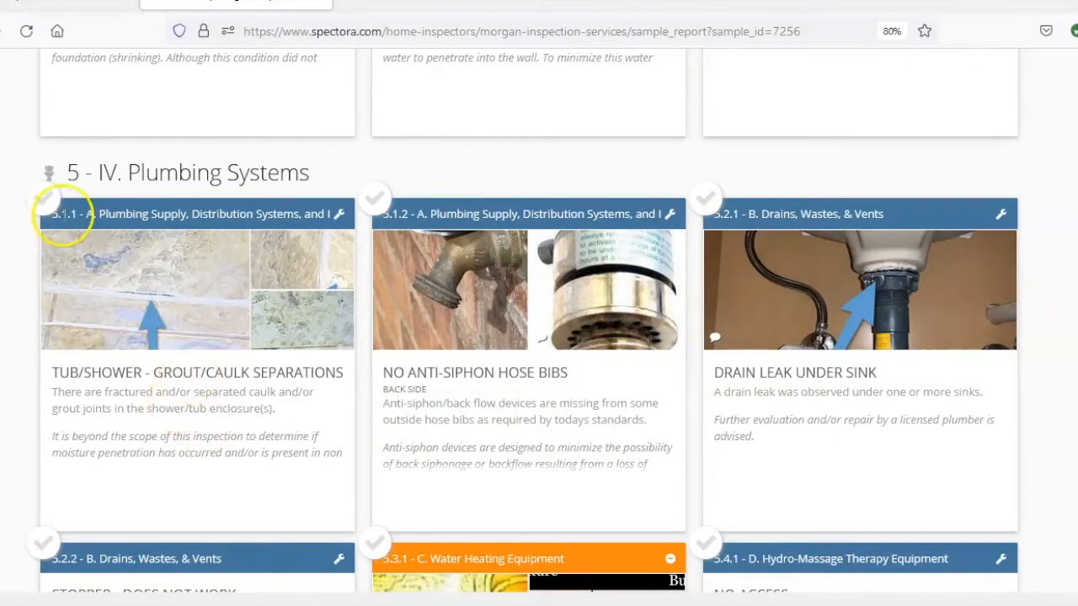
{"action": "left_click", "coordinate": [44, 199]}
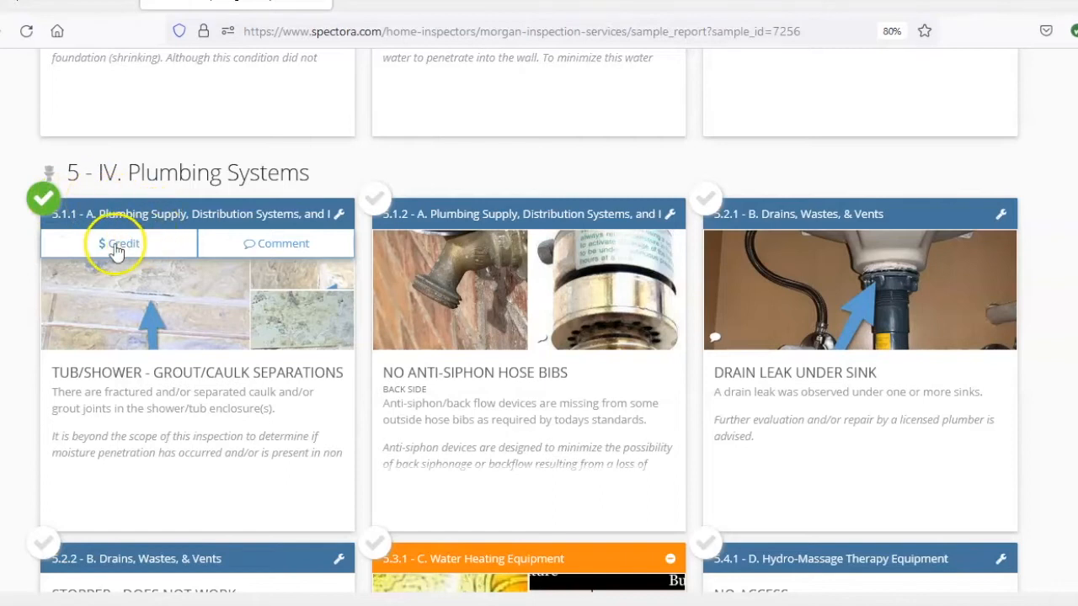
{"action": "left_click", "coordinate": [118, 243]}
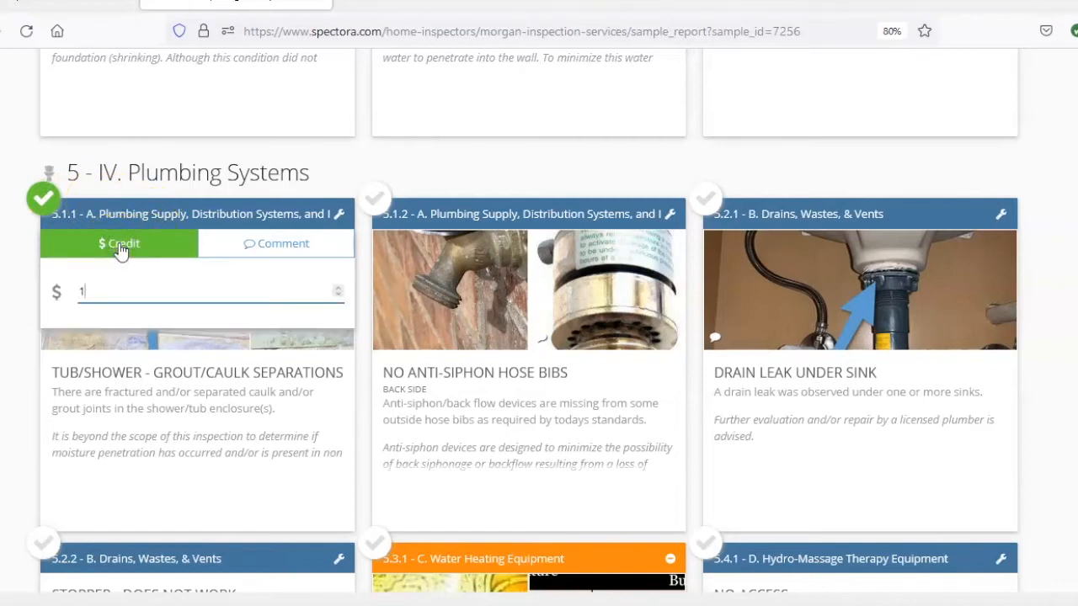
{"action": "type", "text": "00"}
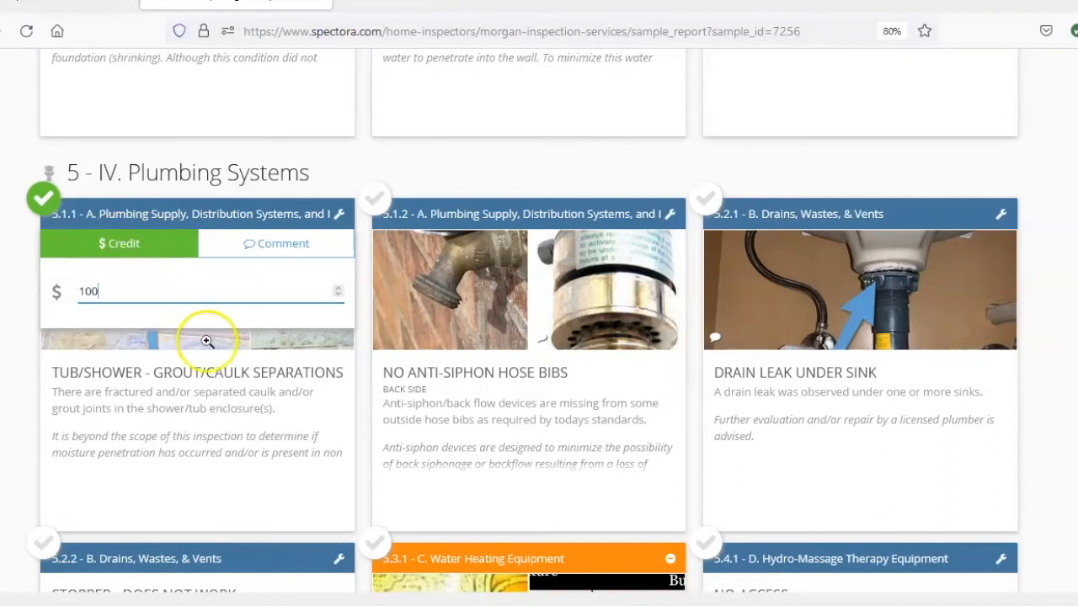
{"action": "mouse_move", "coordinate": [792, 297]}
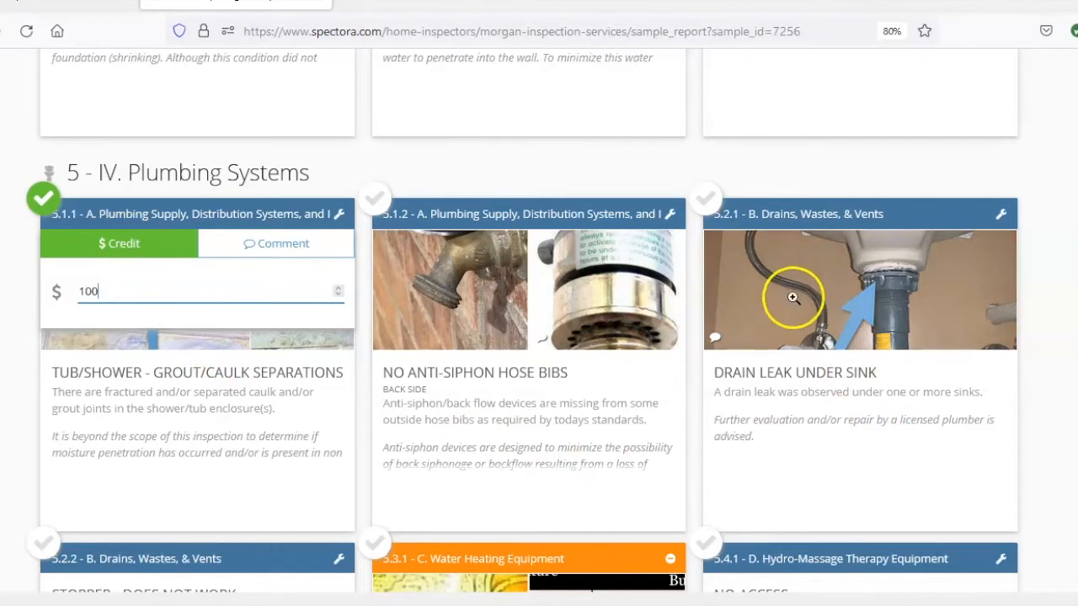
Select the Drain Leak Under Sink defect with the comment "Have a licensed plumber repair leak under sink."
{"action": "left_click", "coordinate": [705, 199]}
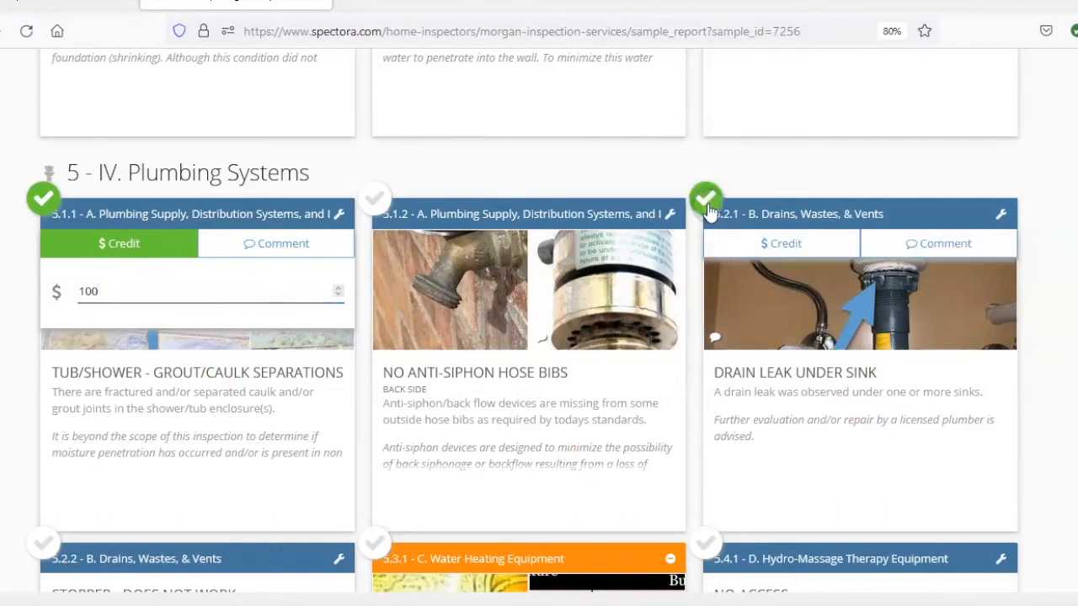
{"action": "left_click", "coordinate": [936, 242]}
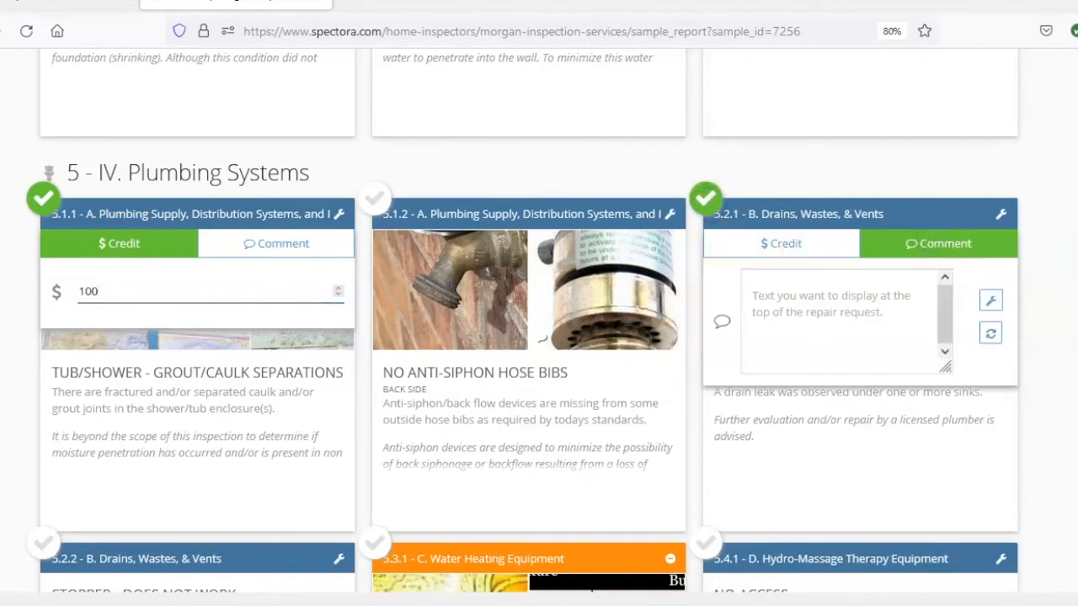
{"action": "type", "text": "Have"}
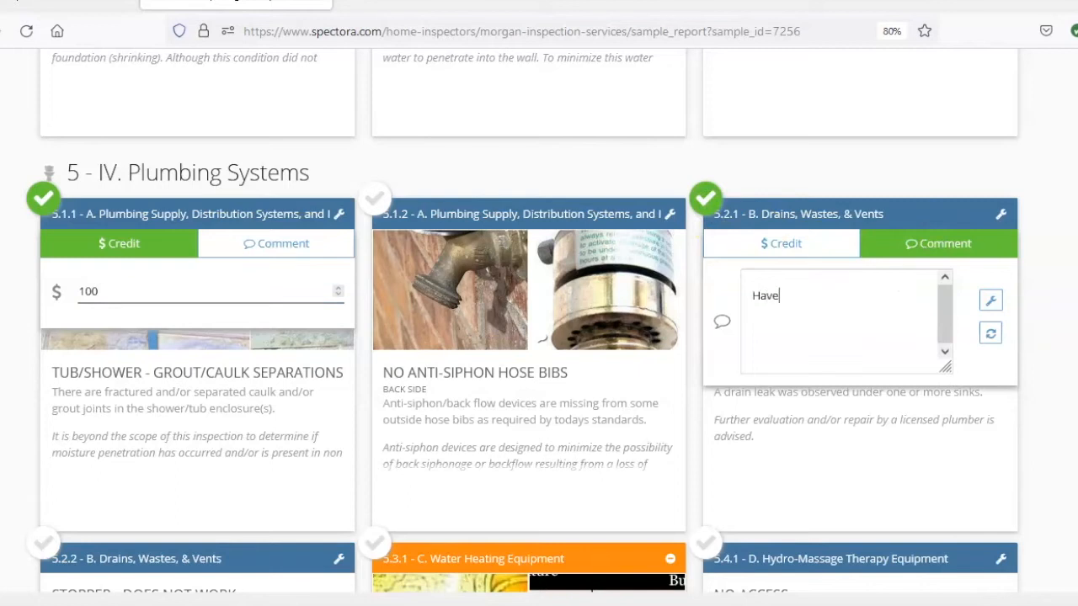
{"action": "type", "text": "a licensed"}
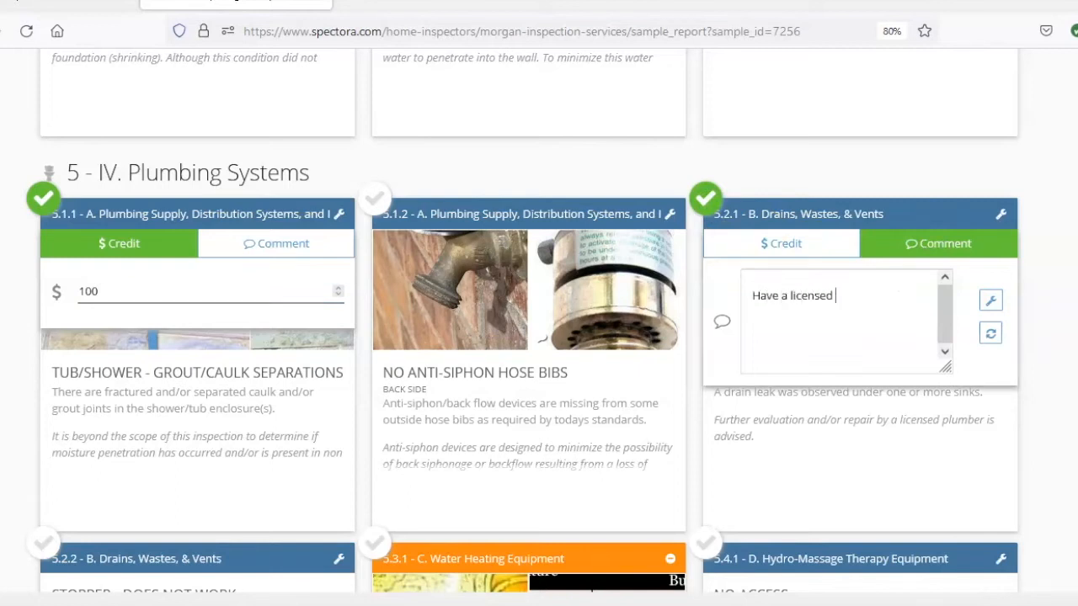
{"action": "type", "text": "plumber repair leak under sink."}
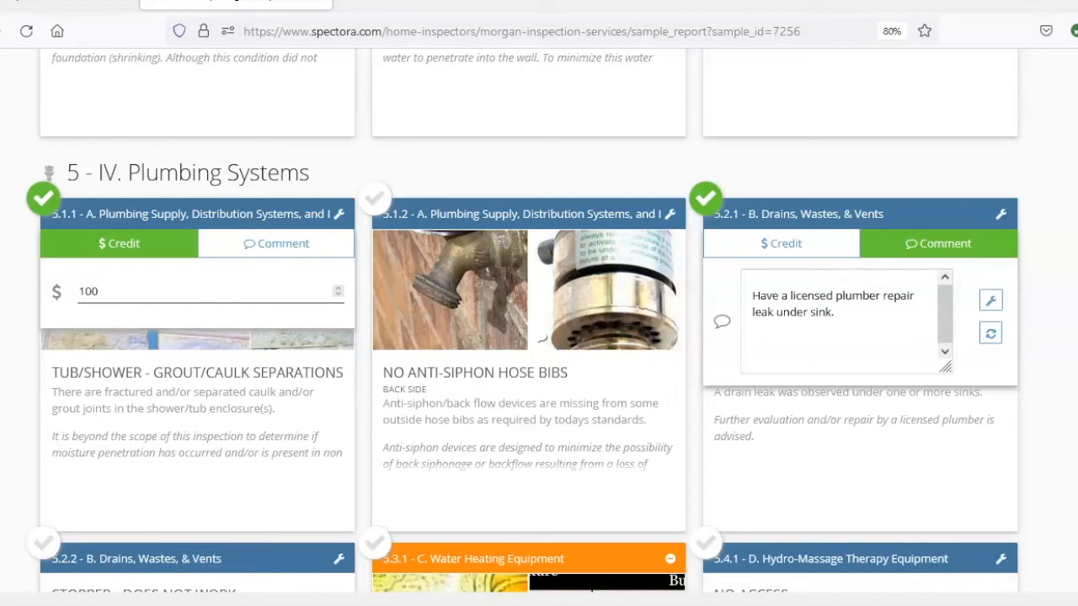
{"action": "scroll", "scroll_direction": "down", "scroll_amount": 3}
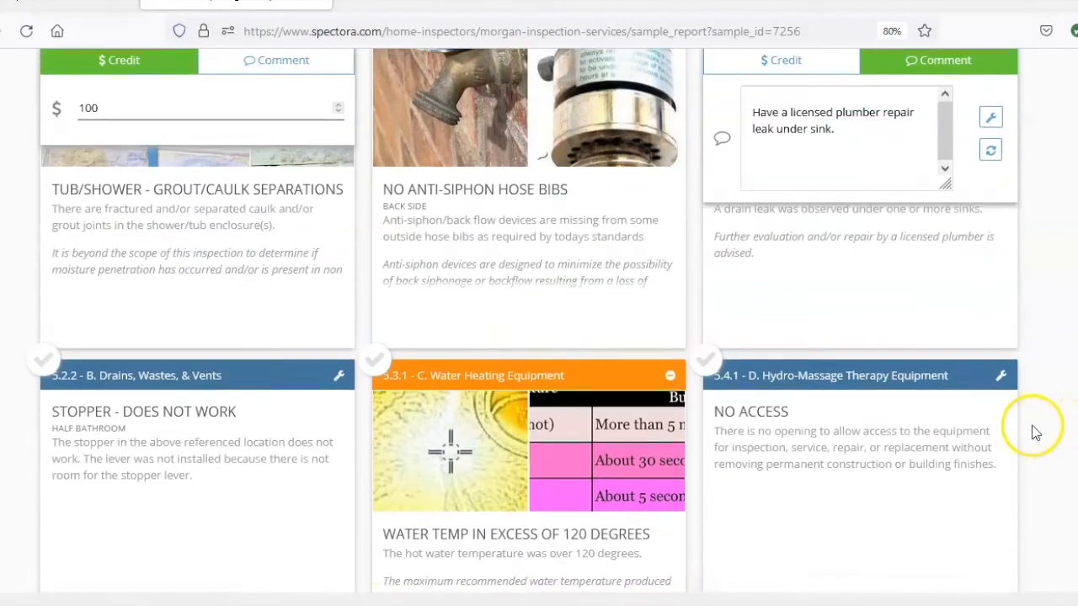
Comment the Water Temp in Excess of 120 Degrees defect with "Adjust hot water temperature to 120 degrees"
{"action": "scroll", "scroll_direction": "down", "scroll_amount": 3}
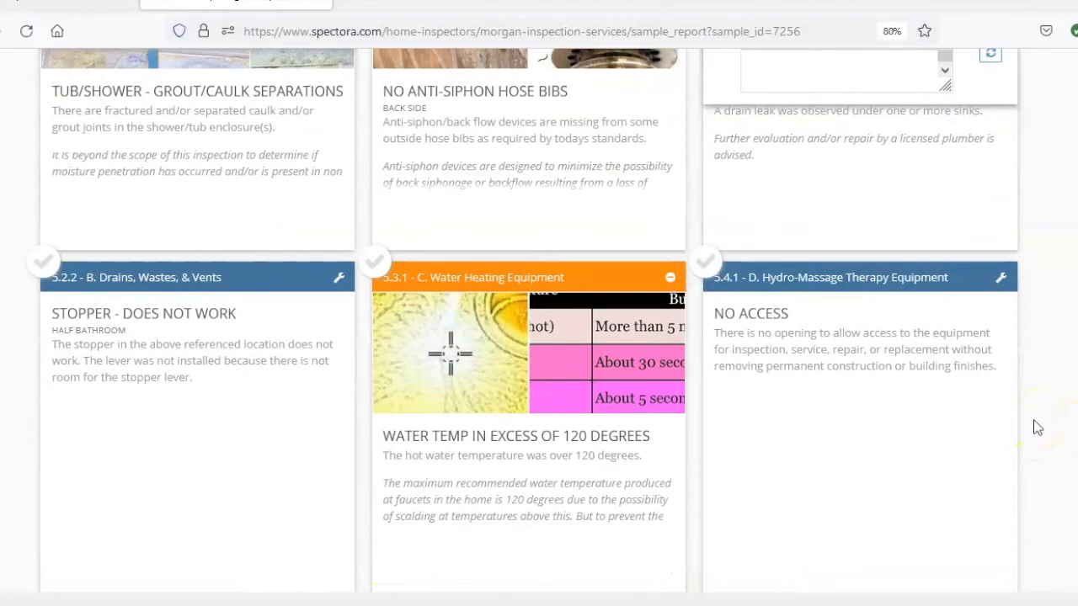
{"action": "mouse_move", "coordinate": [484, 430]}
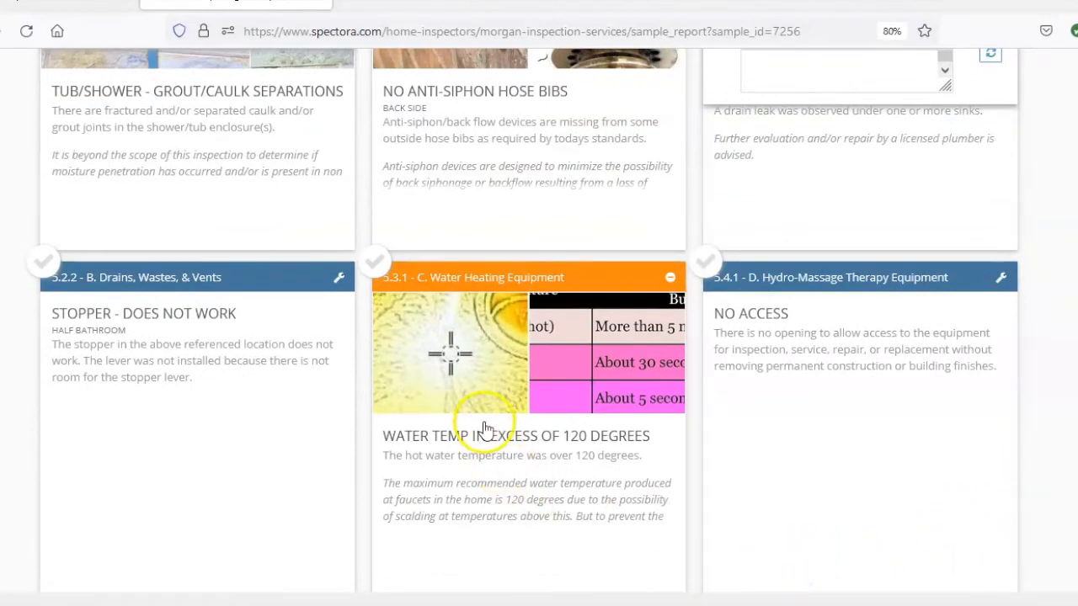
{"action": "mouse_move", "coordinate": [379, 269]}
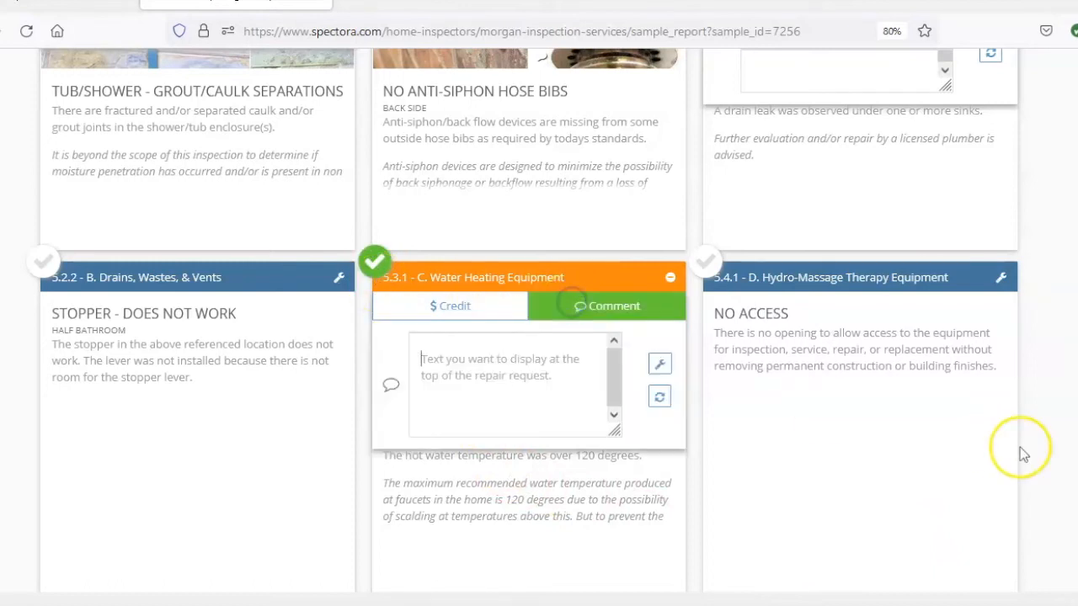
{"action": "type", "text": "Adjust hot water temperature to"}
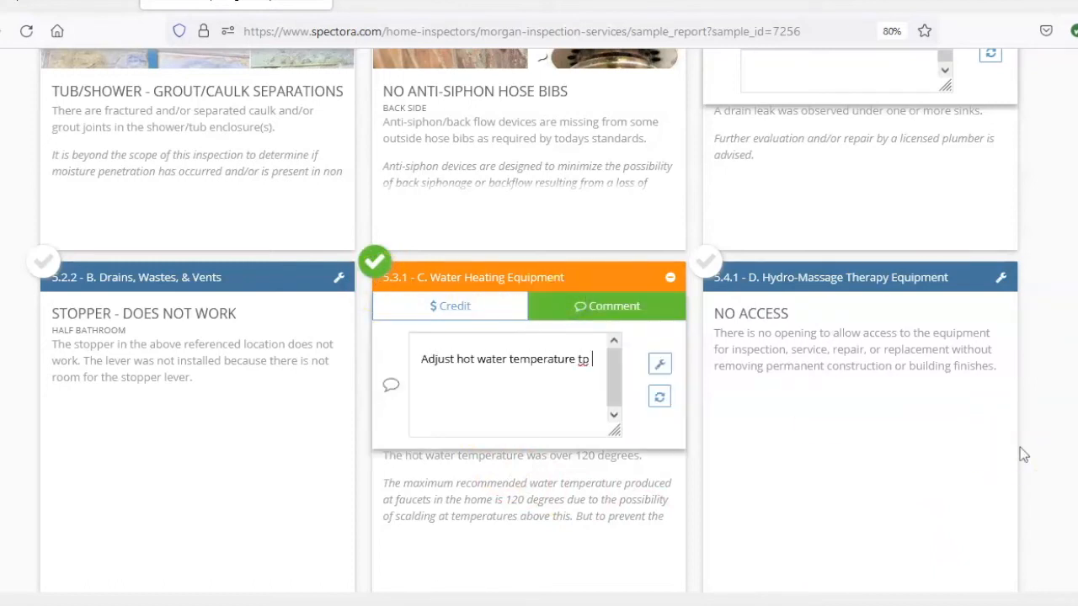
{"action": "type", "text": "120 degrees."}
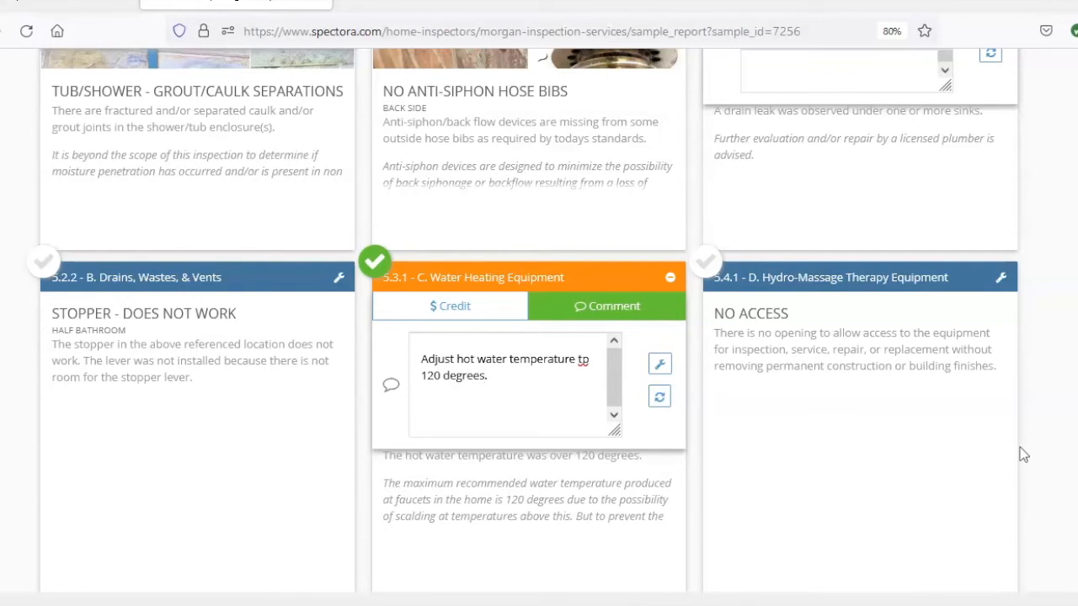
{"action": "mouse_move", "coordinate": [1014, 398]}
{"action": "type", "text": "o"}
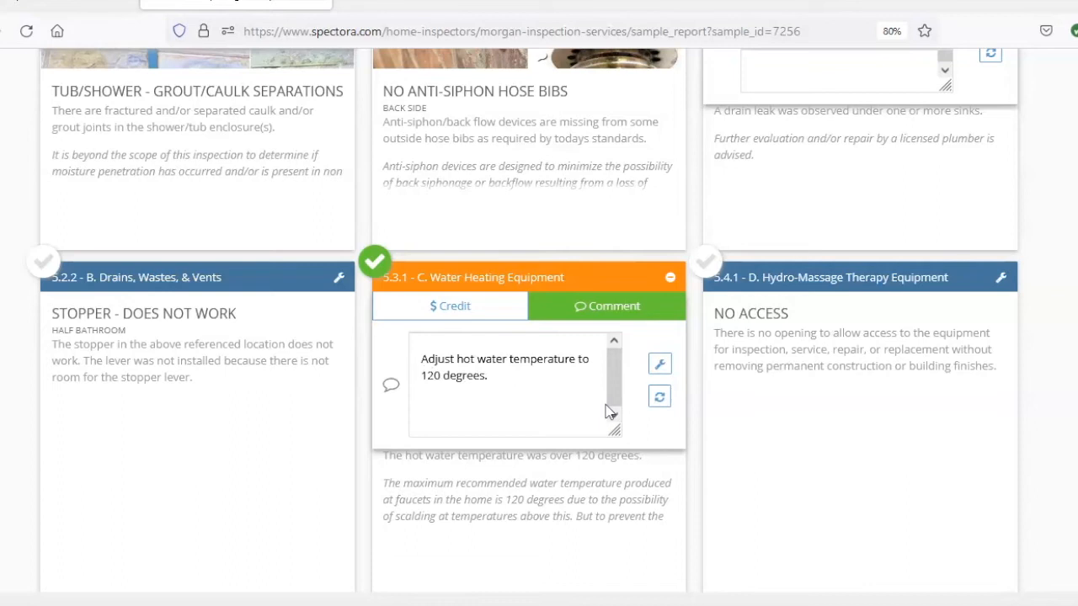
{"action": "mouse_move", "coordinate": [656, 354]}
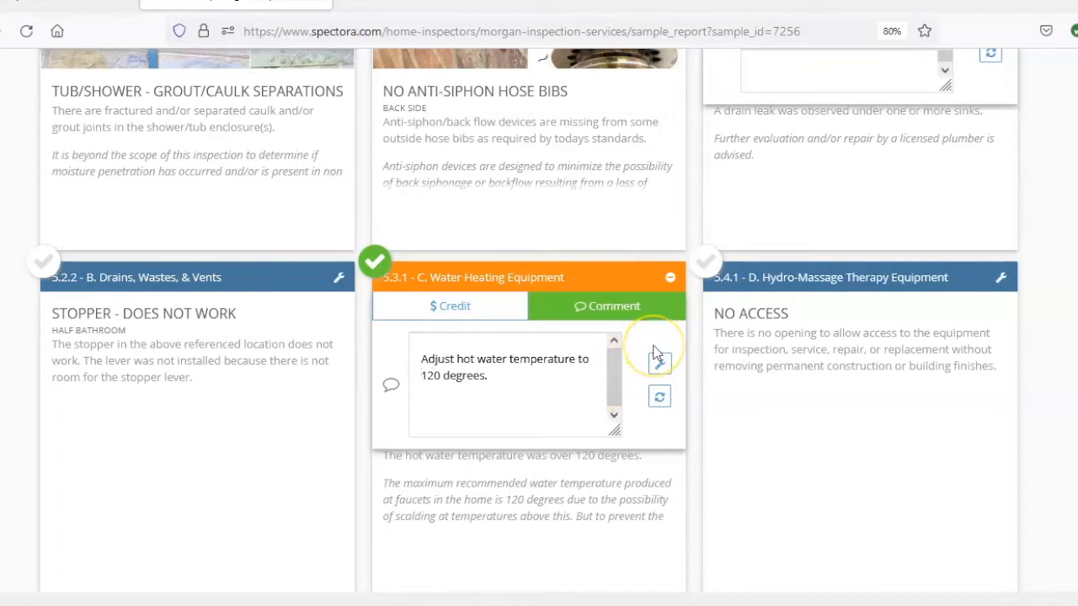
{"action": "scroll", "scroll_direction": "up", "scroll_amount": 3}
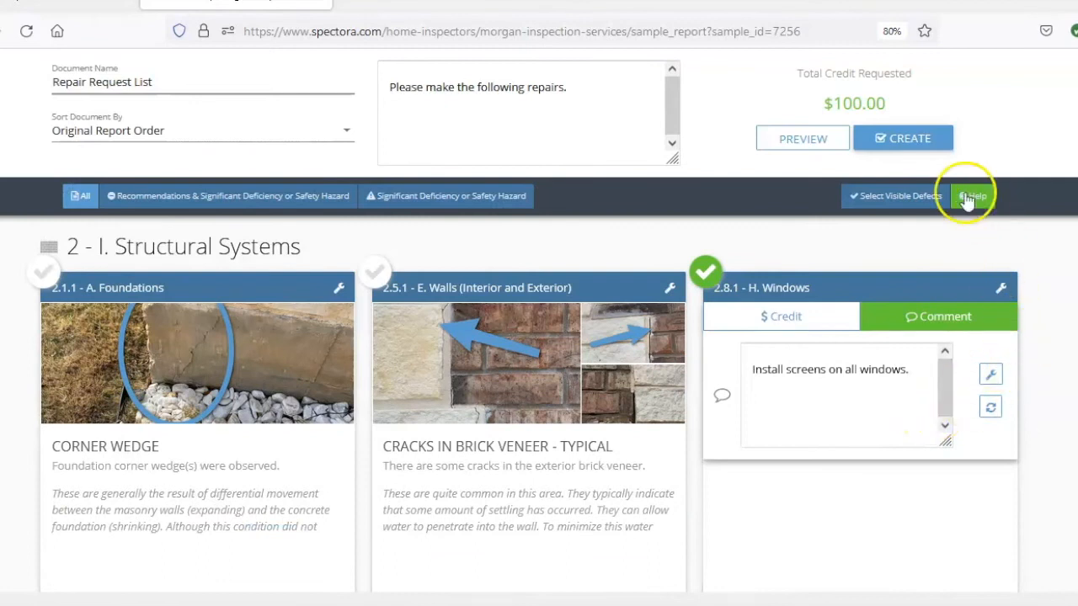
{"action": "mouse_move", "coordinate": [815, 182]}
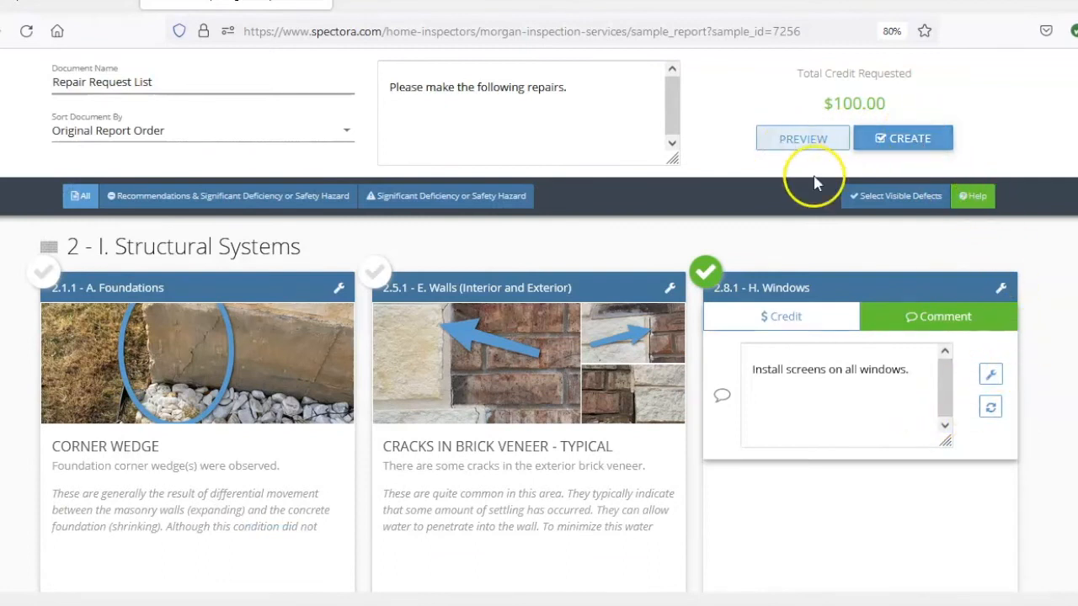
{"action": "mouse_move", "coordinate": [1036, 135]}
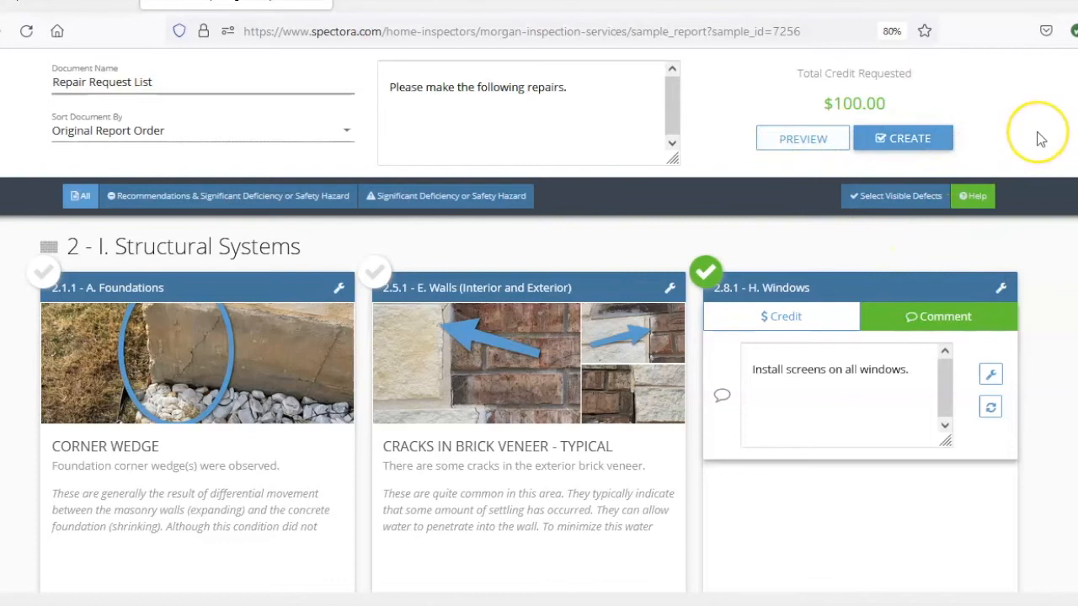
{"action": "mouse_move", "coordinate": [1037, 135]}
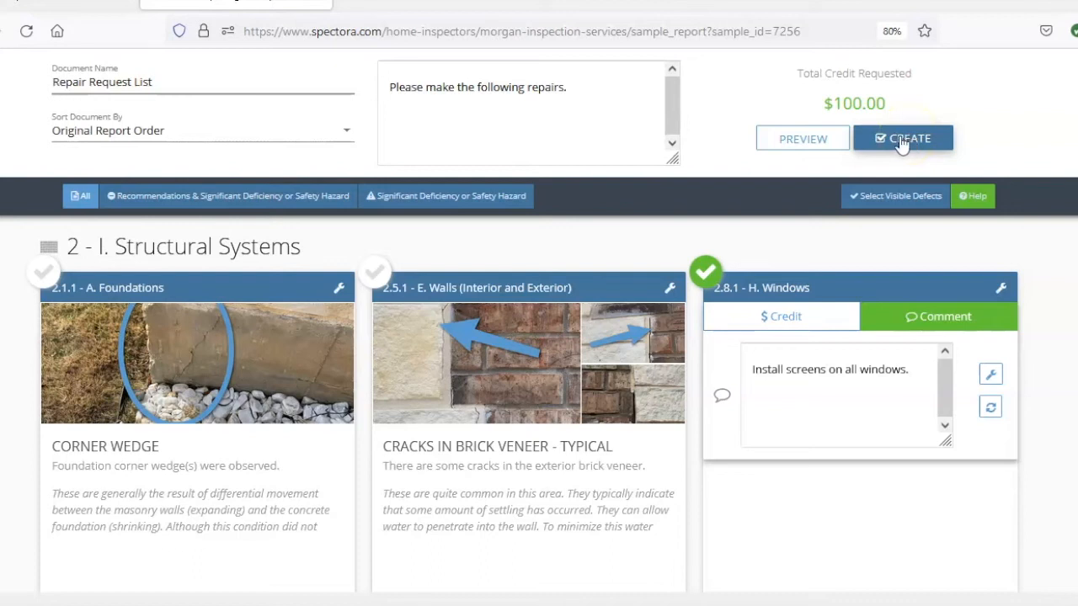
{"action": "mouse_move", "coordinate": [797, 148]}
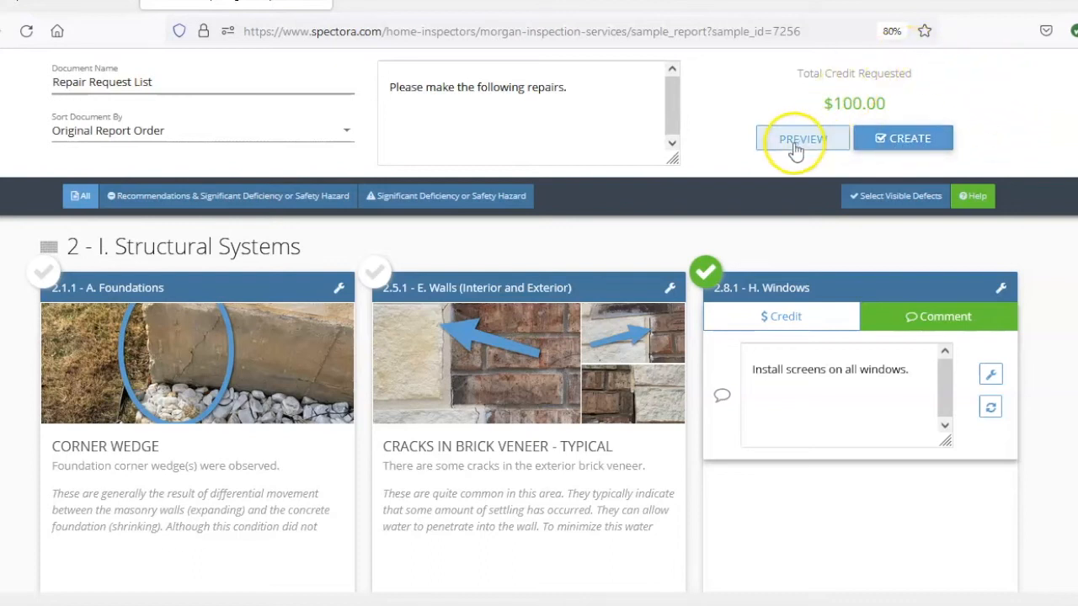
Preview the Repair Request List and review its defects, comments and $100 total credit requested
{"action": "left_click", "coordinate": [801, 139]}
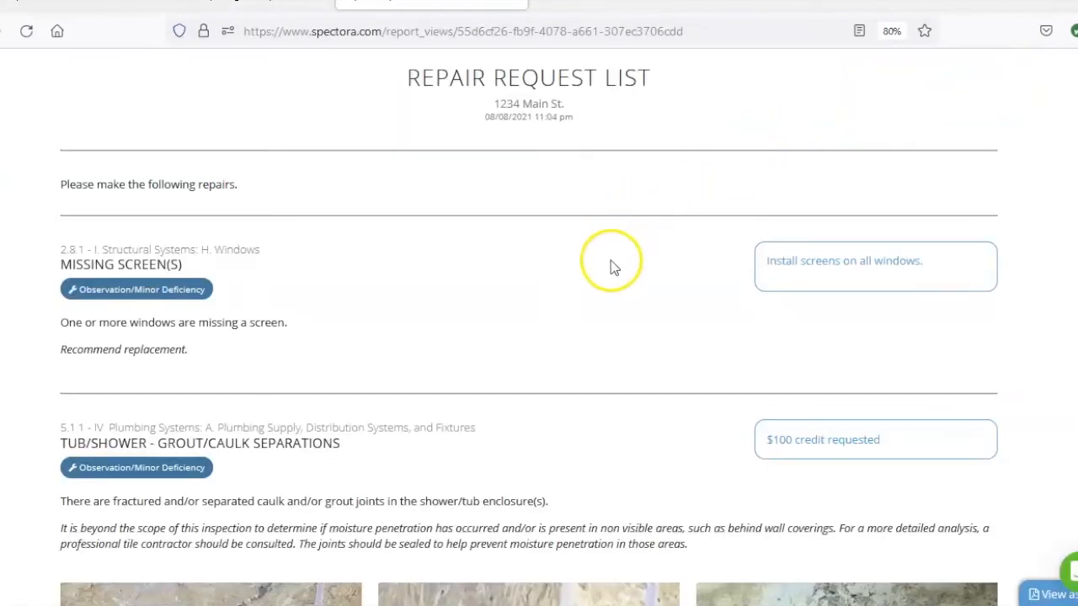
{"action": "scroll", "scroll_direction": "down", "scroll_amount": 3}
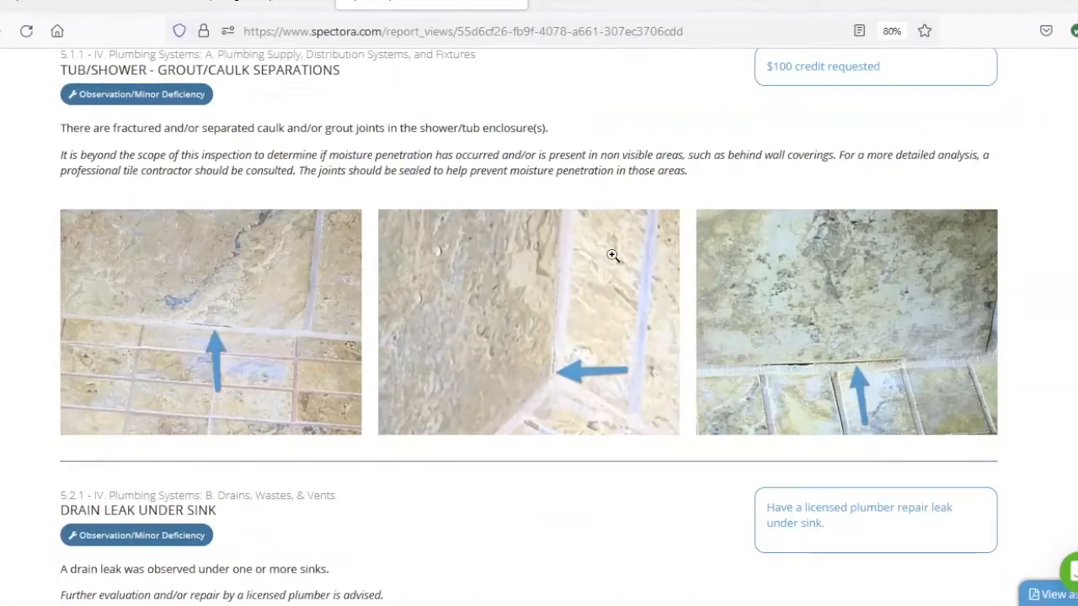
{"action": "scroll", "scroll_direction": "down", "scroll_amount": 3}
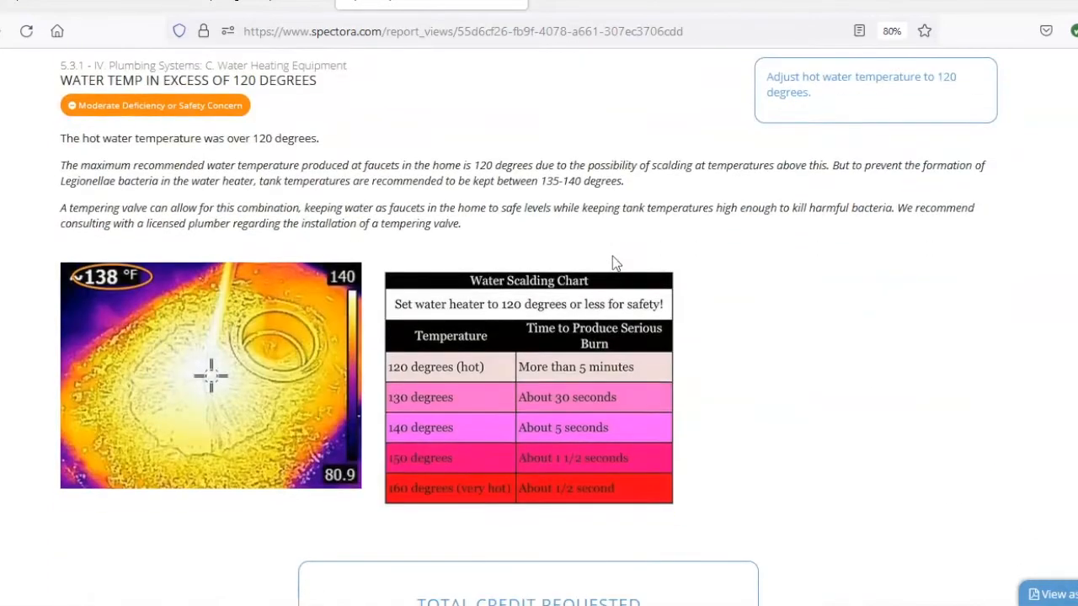
{"action": "scroll", "scroll_direction": "down", "scroll_amount": 3}
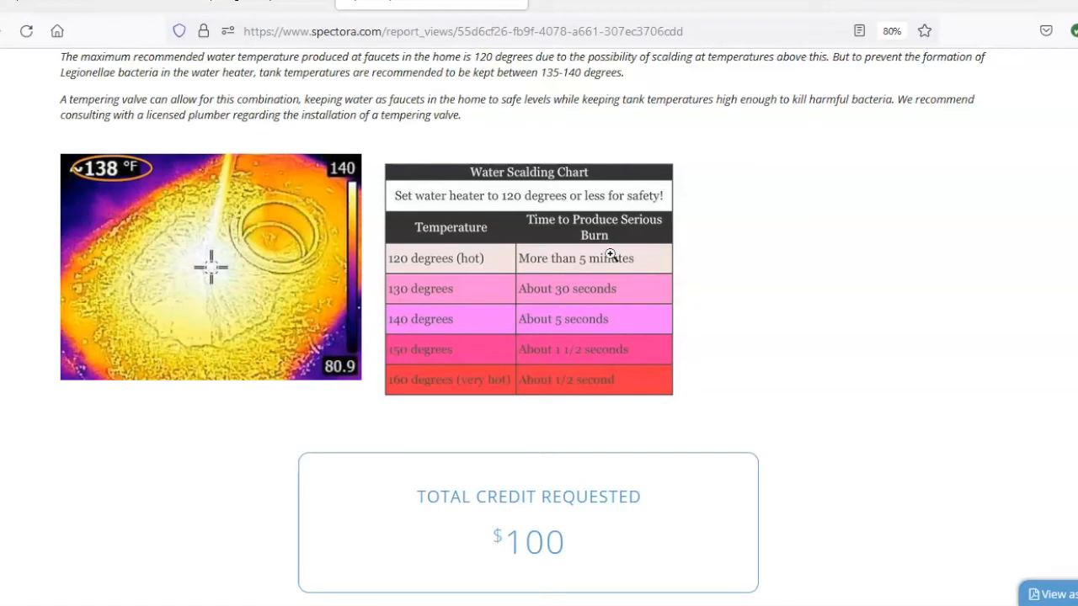
{"action": "mouse_move", "coordinate": [804, 242]}
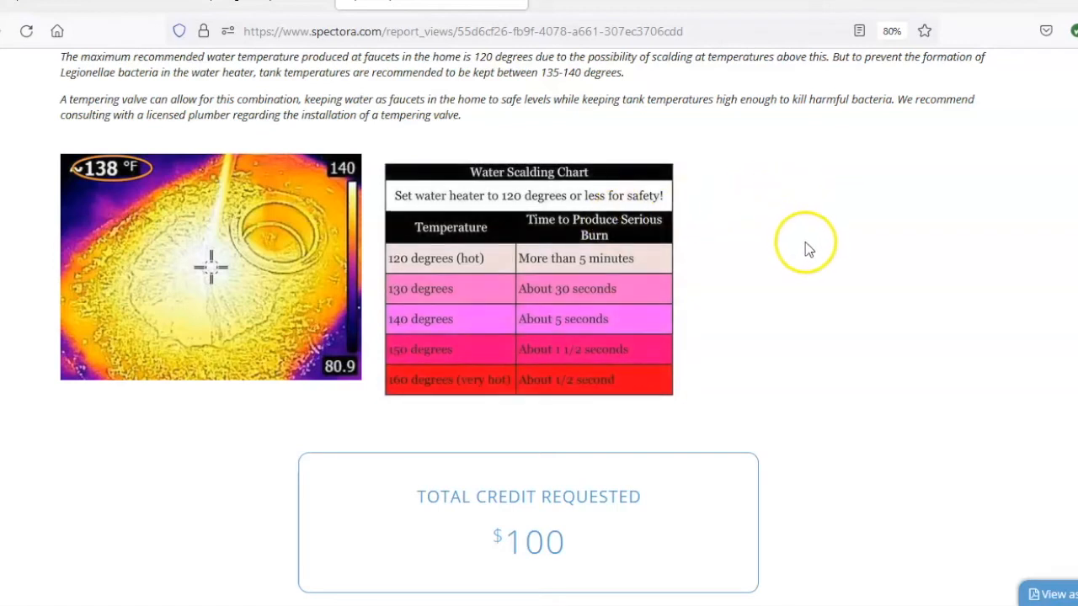
{"action": "mouse_move", "coordinate": [1069, 593]}
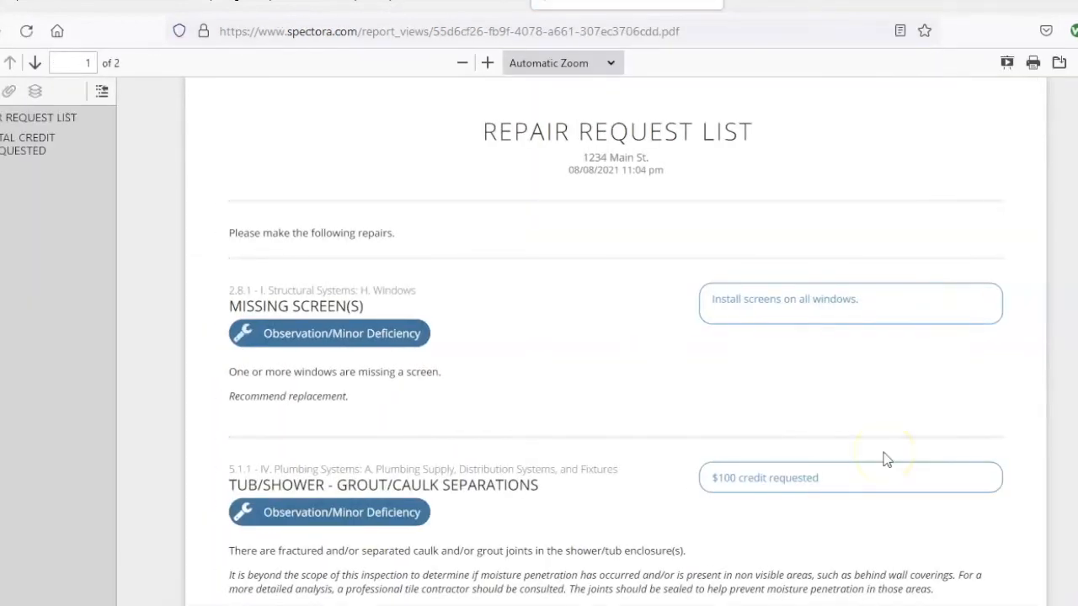
{"action": "scroll", "scroll_direction": "down", "scroll_amount": 3}
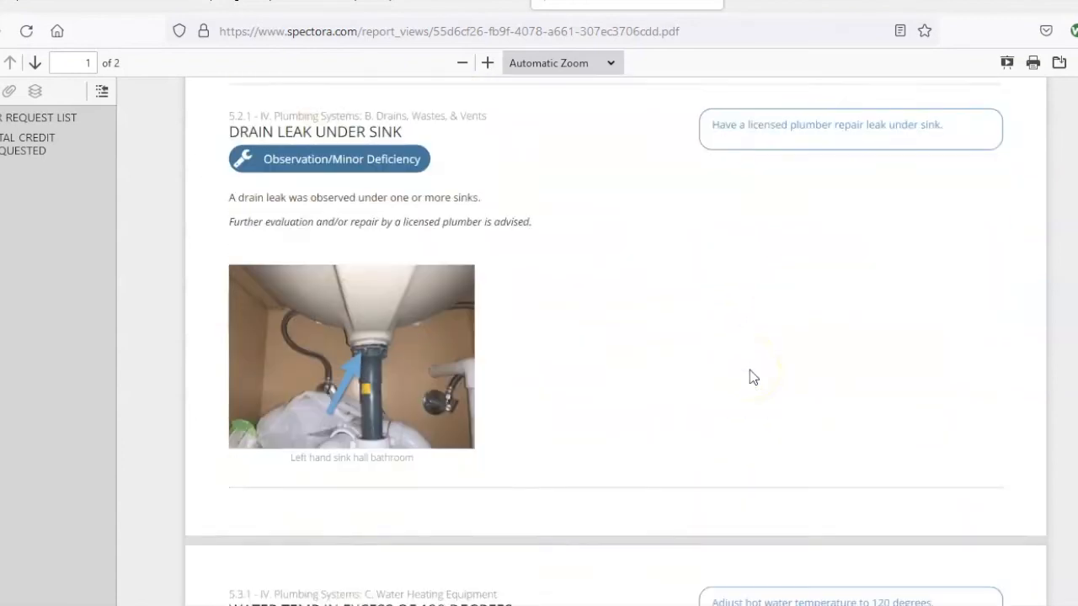
{"action": "scroll", "scroll_direction": "down", "scroll_amount": 3}
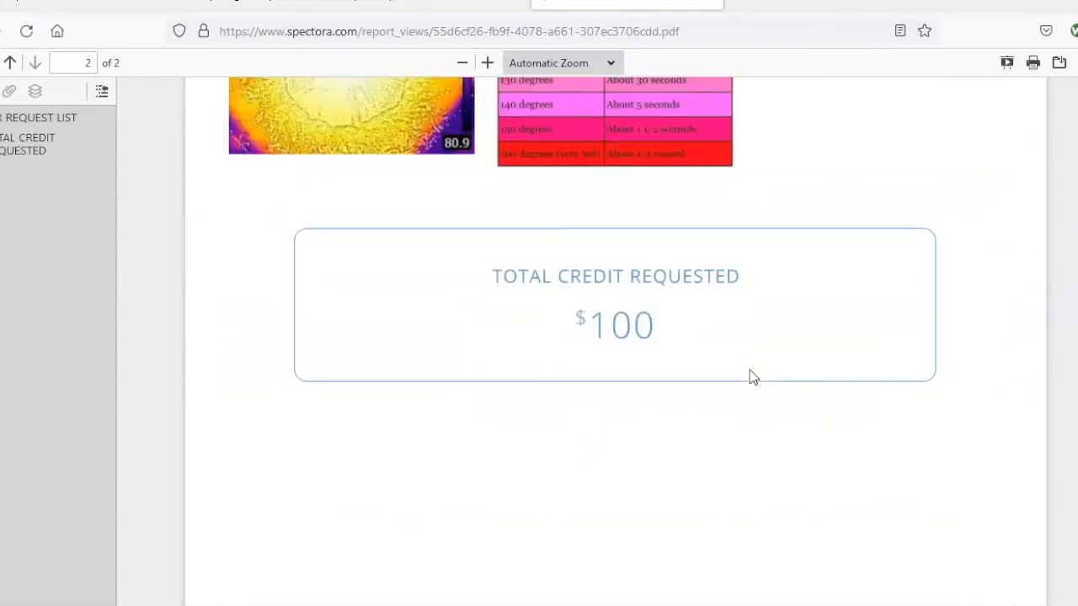
{"action": "scroll", "scroll_direction": "up", "scroll_amount": 3}
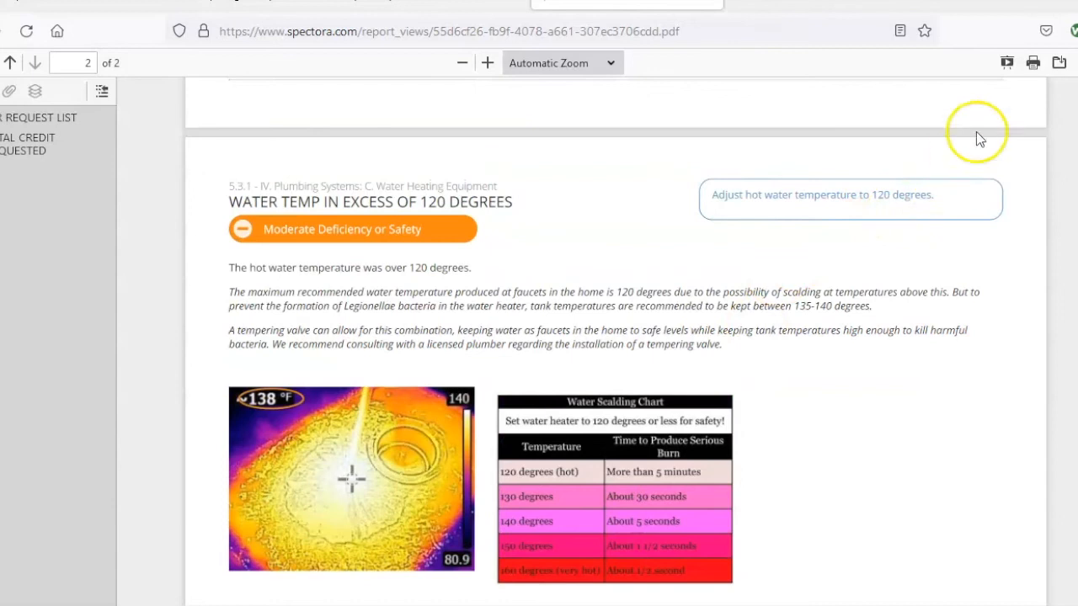
{"action": "mouse_move", "coordinate": [1033, 62]}
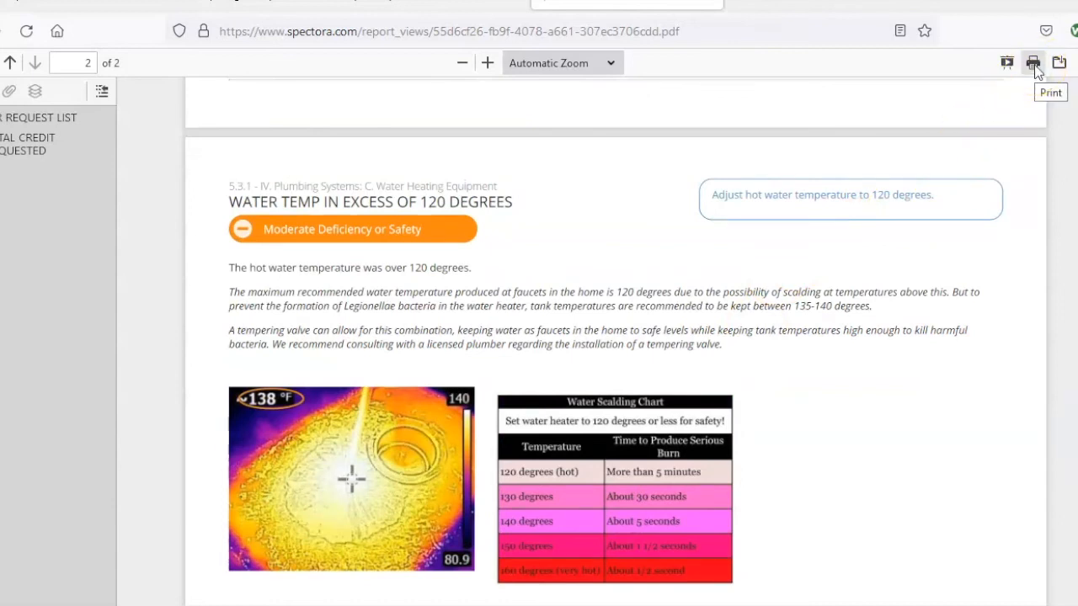
{"action": "mouse_move", "coordinate": [1059, 64]}
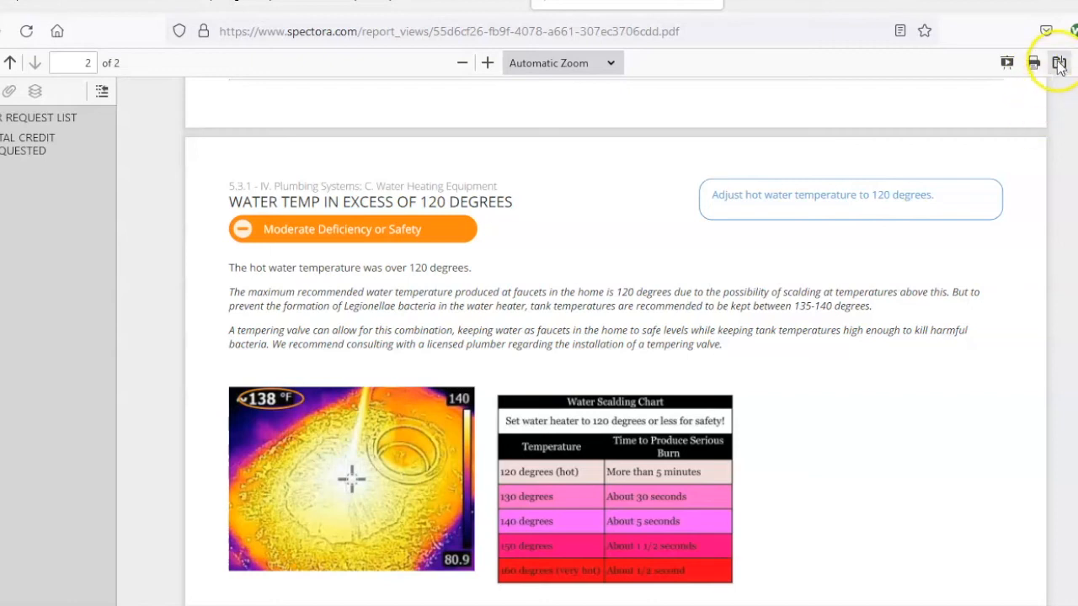
{"action": "mouse_move", "coordinate": [1059, 62]}
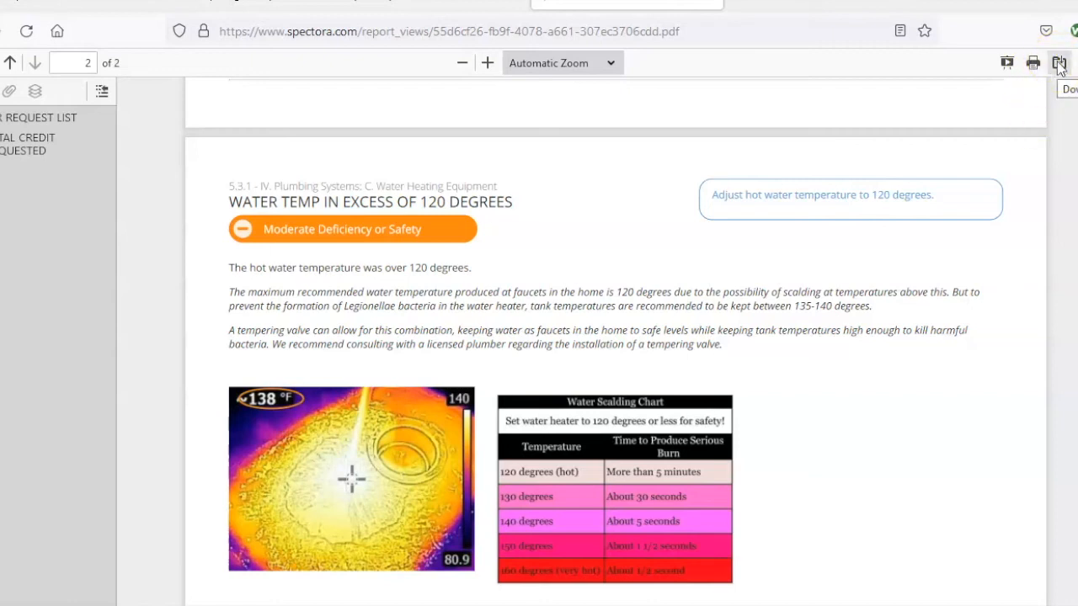